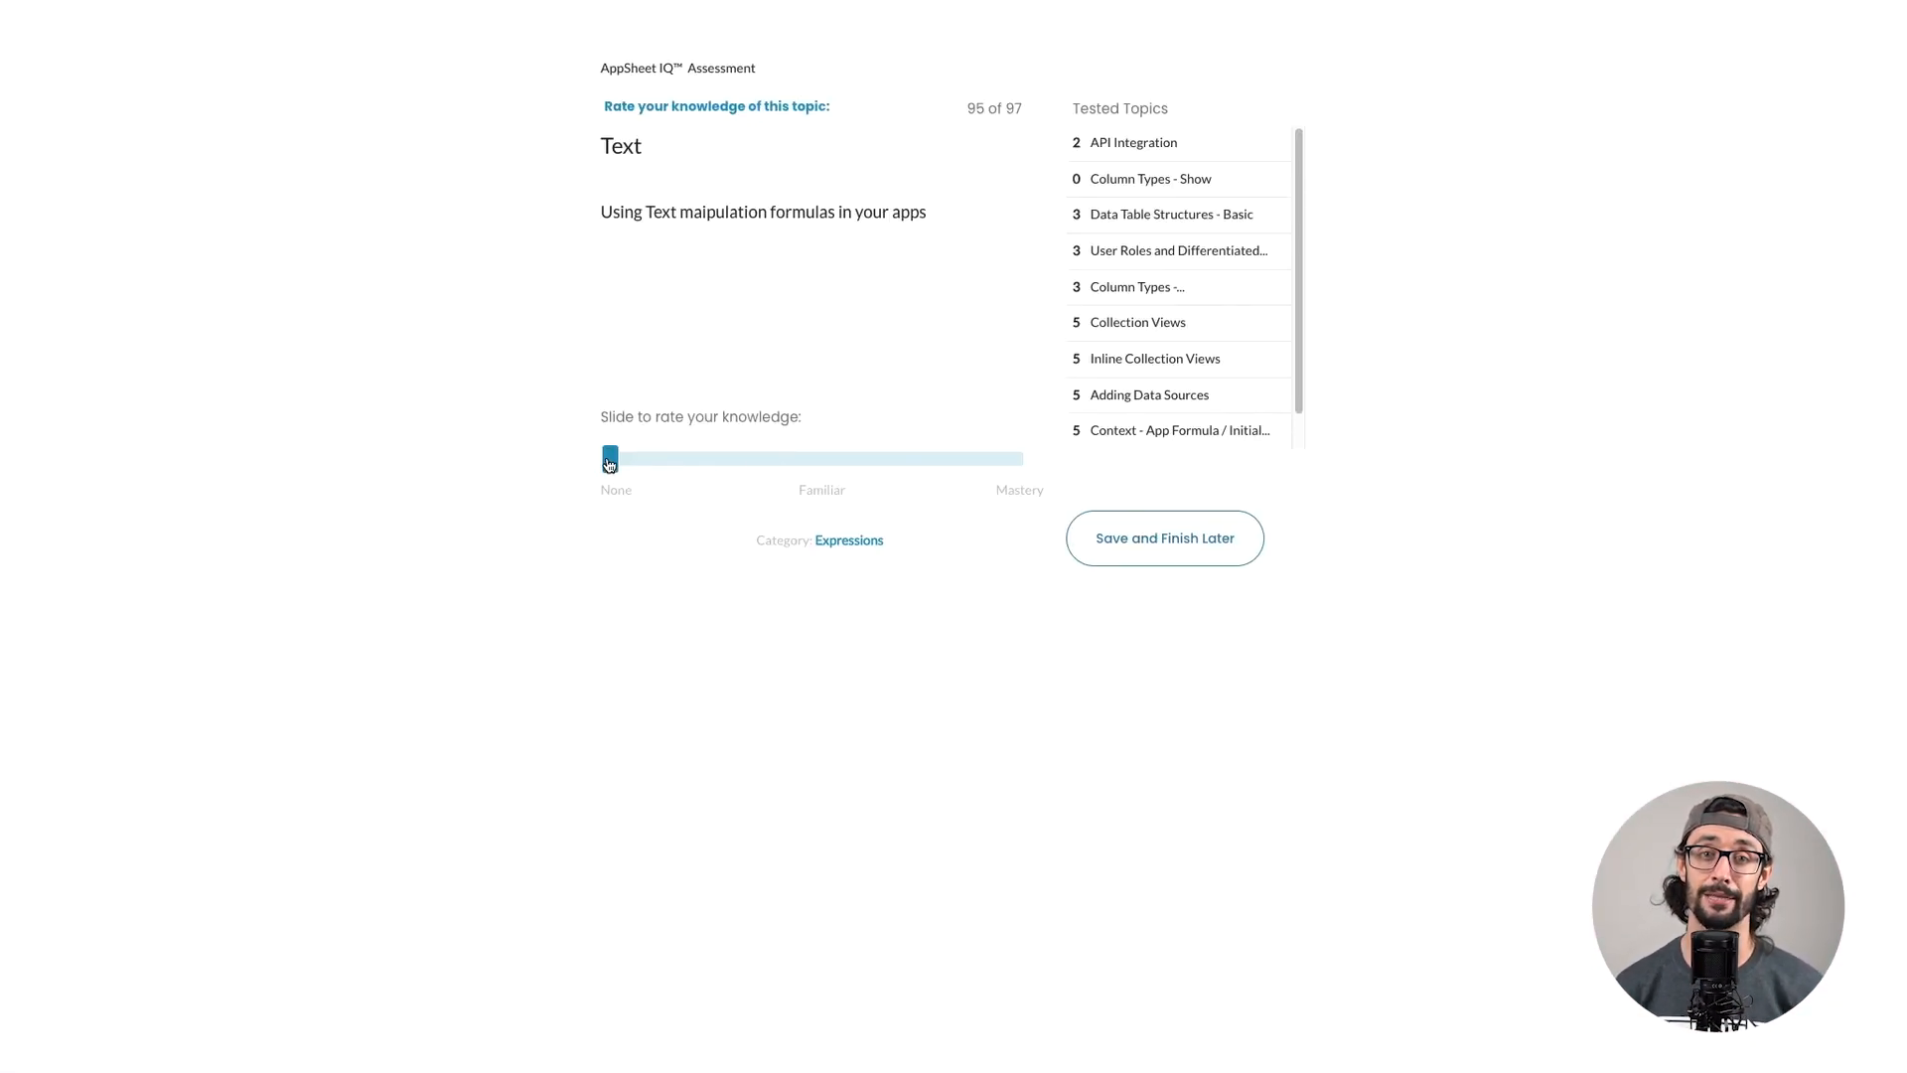
Step: Rate the current topic with the knowledge slider before pausing the assessment
{"action": "left_click_drag", "start_coordinate": [609, 459], "coordinate": [863, 459]}
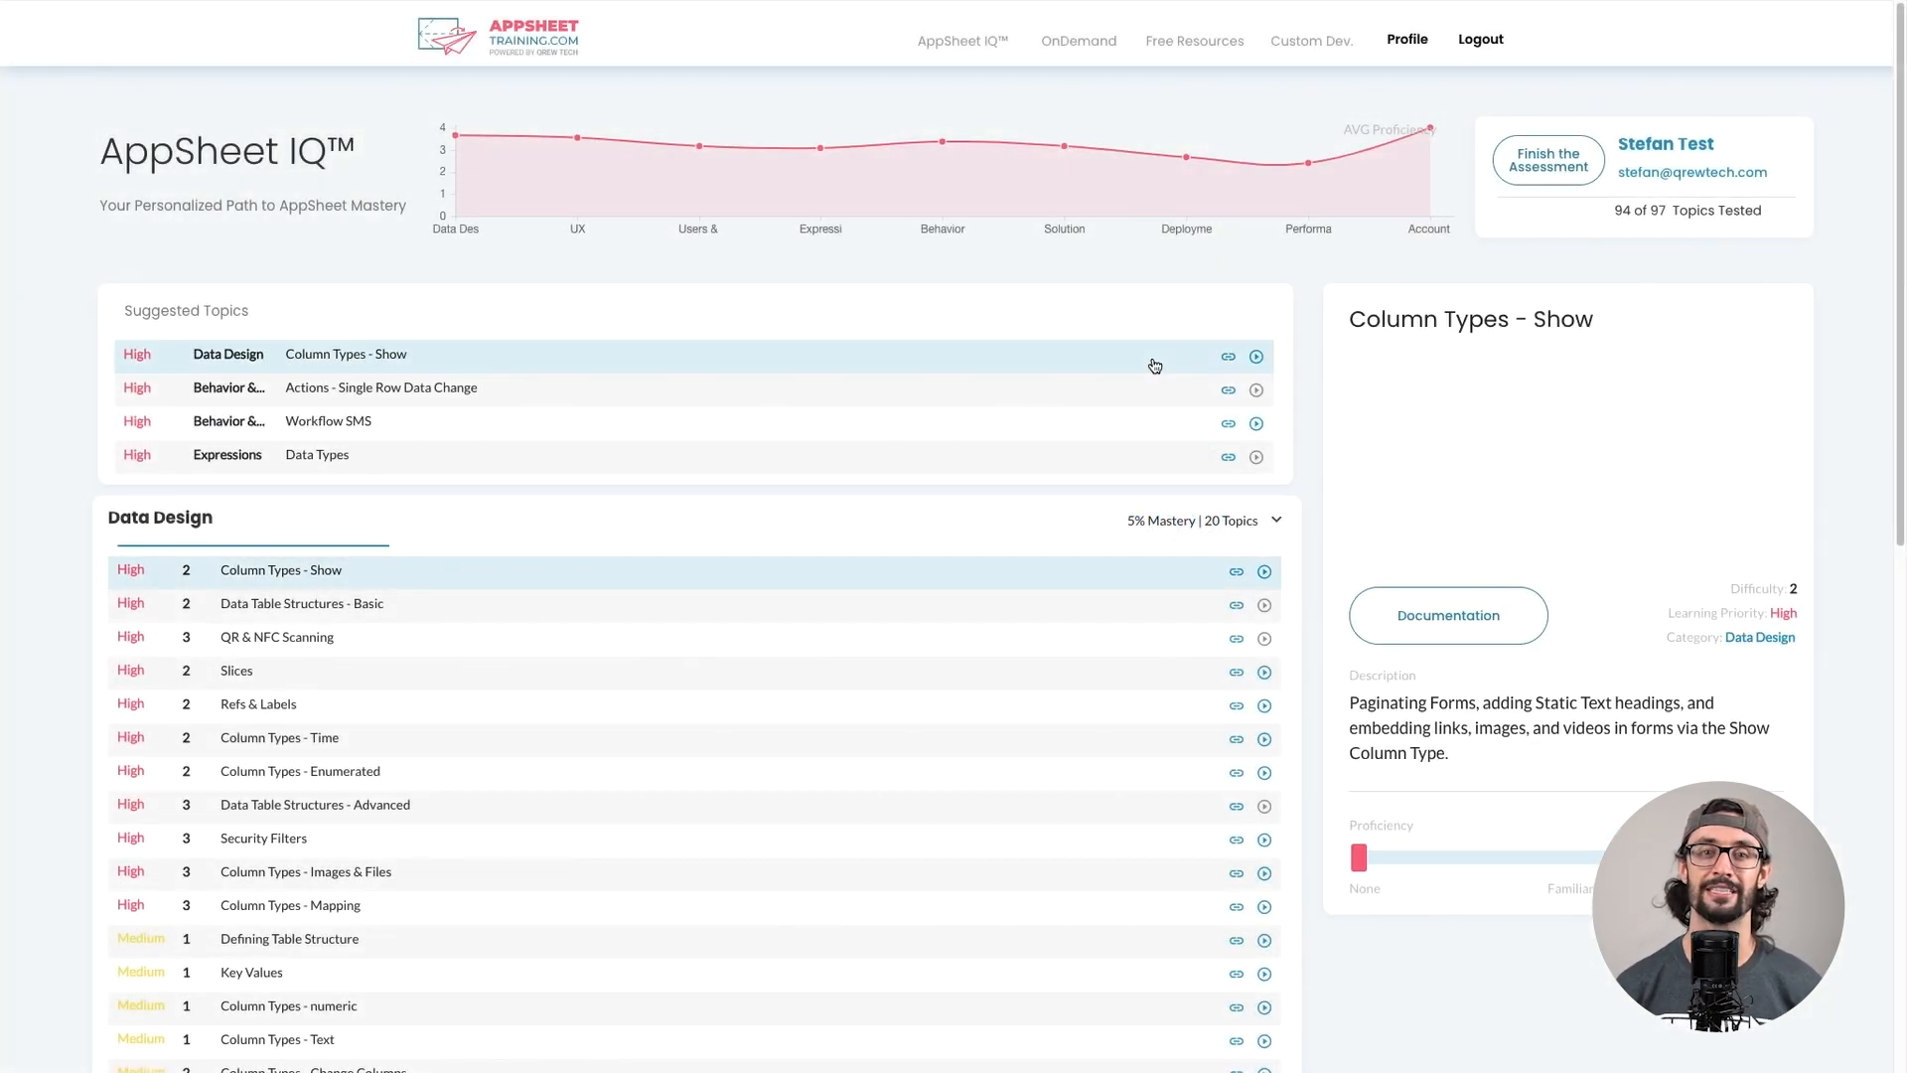
Step: Resume the assessment, rate the remaining Text topic with the slider, and finish
{"action": "left_click", "coordinate": [1257, 356]}
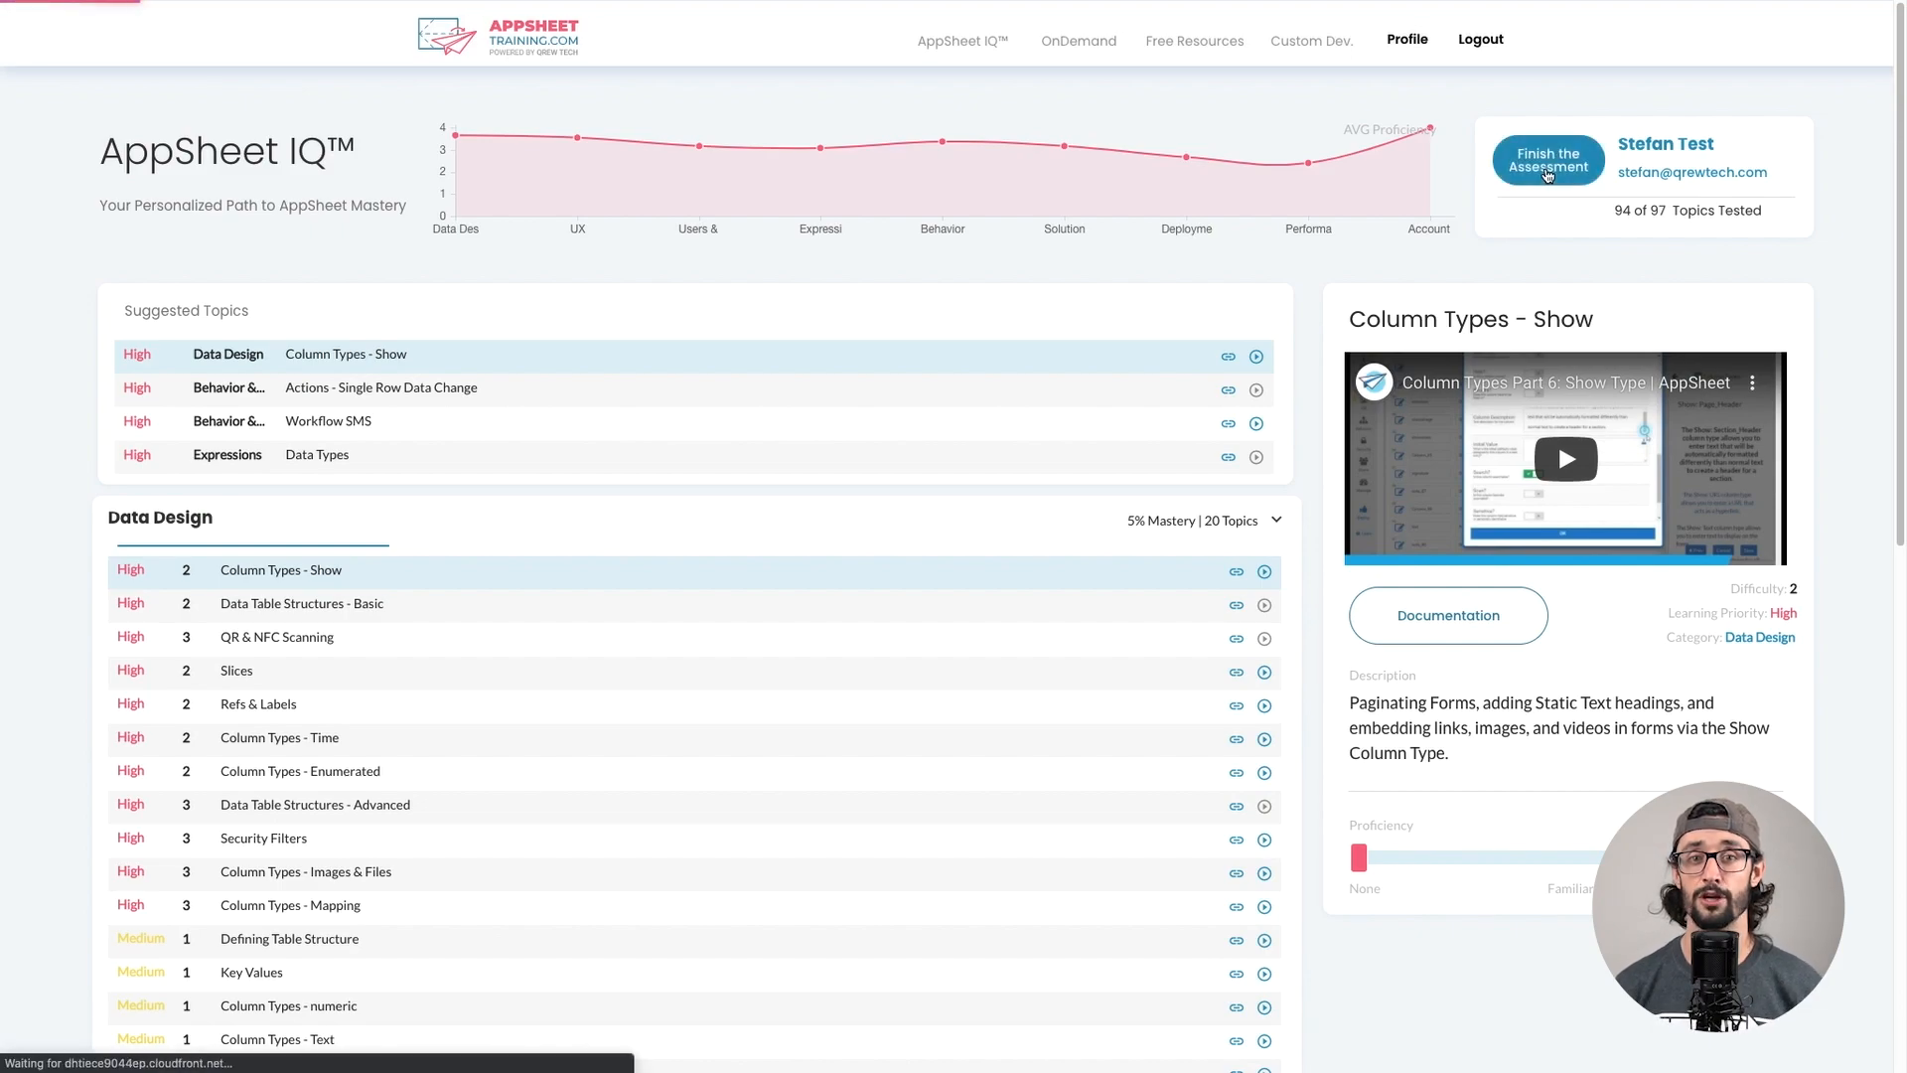
{"action": "left_click", "coordinate": [1548, 159]}
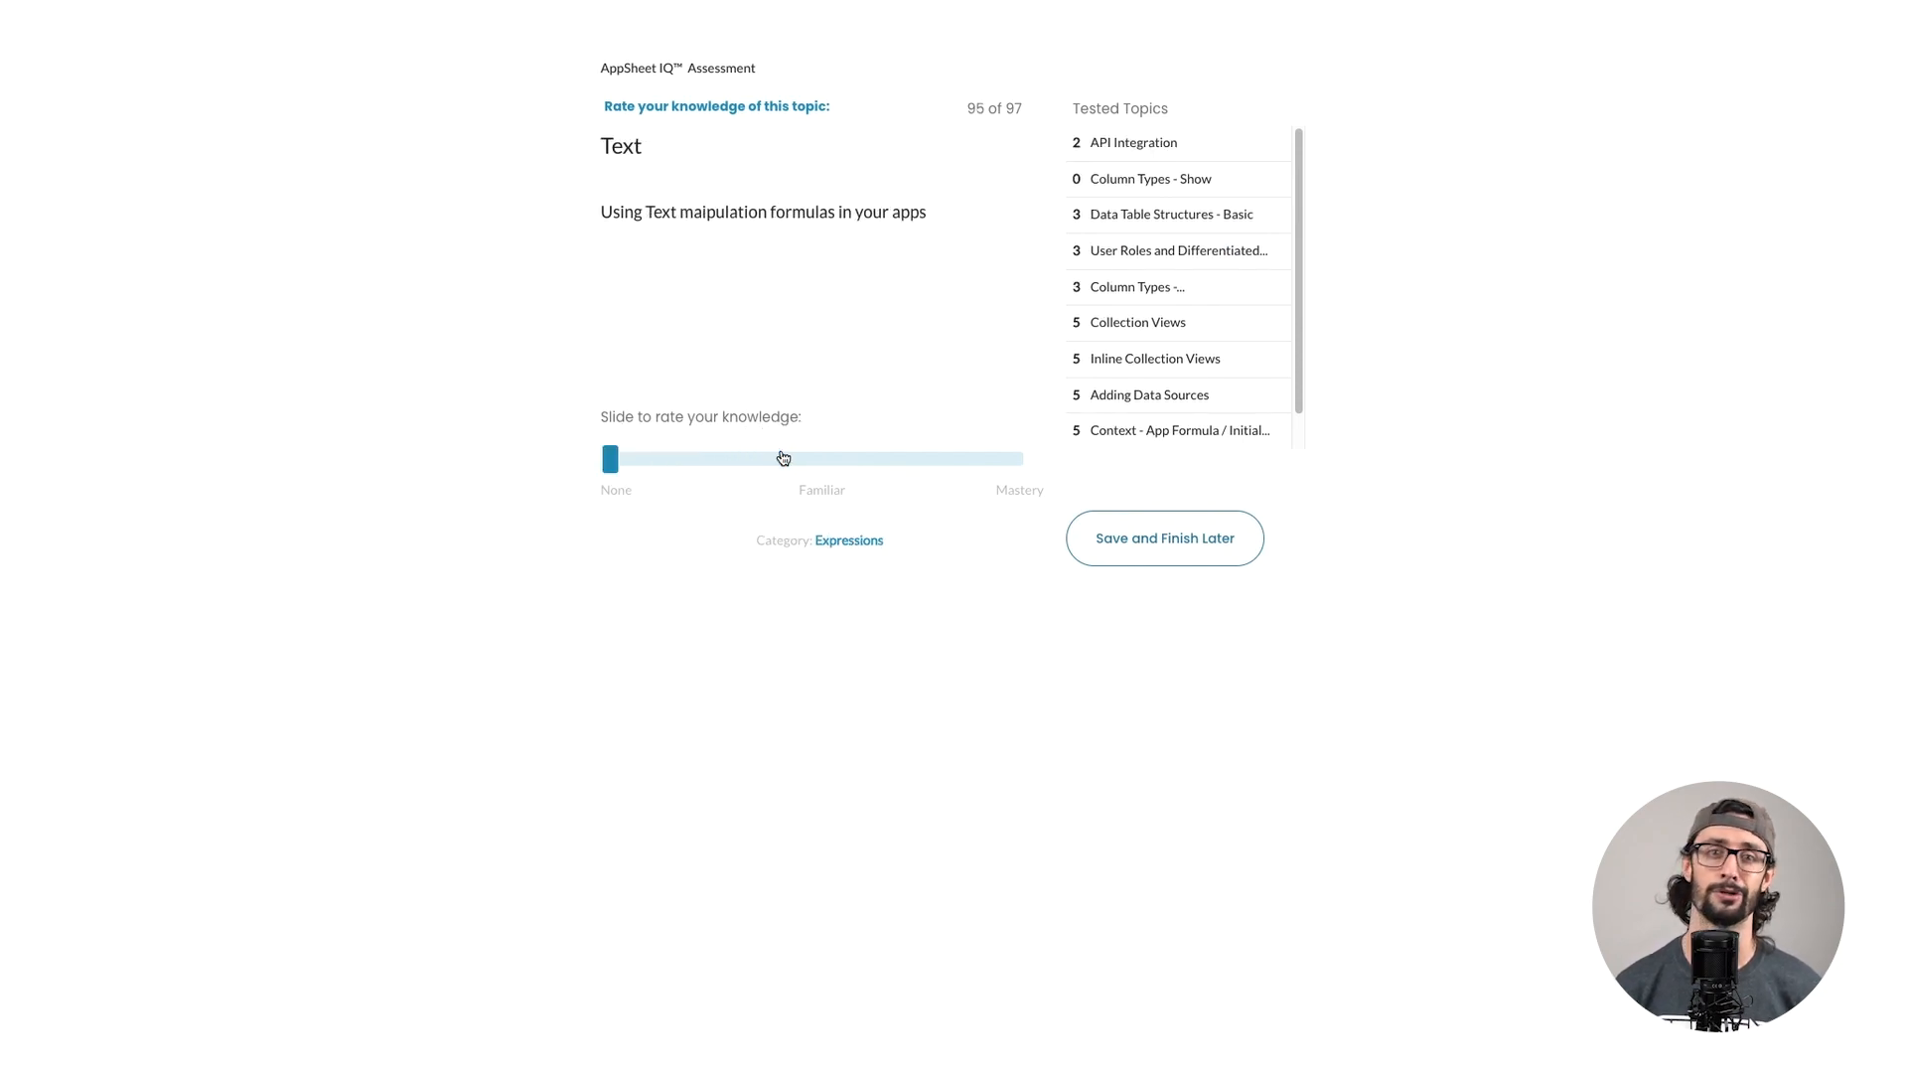
{"action": "left_click_drag", "start_coordinate": [611, 459], "coordinate": [1022, 459]}
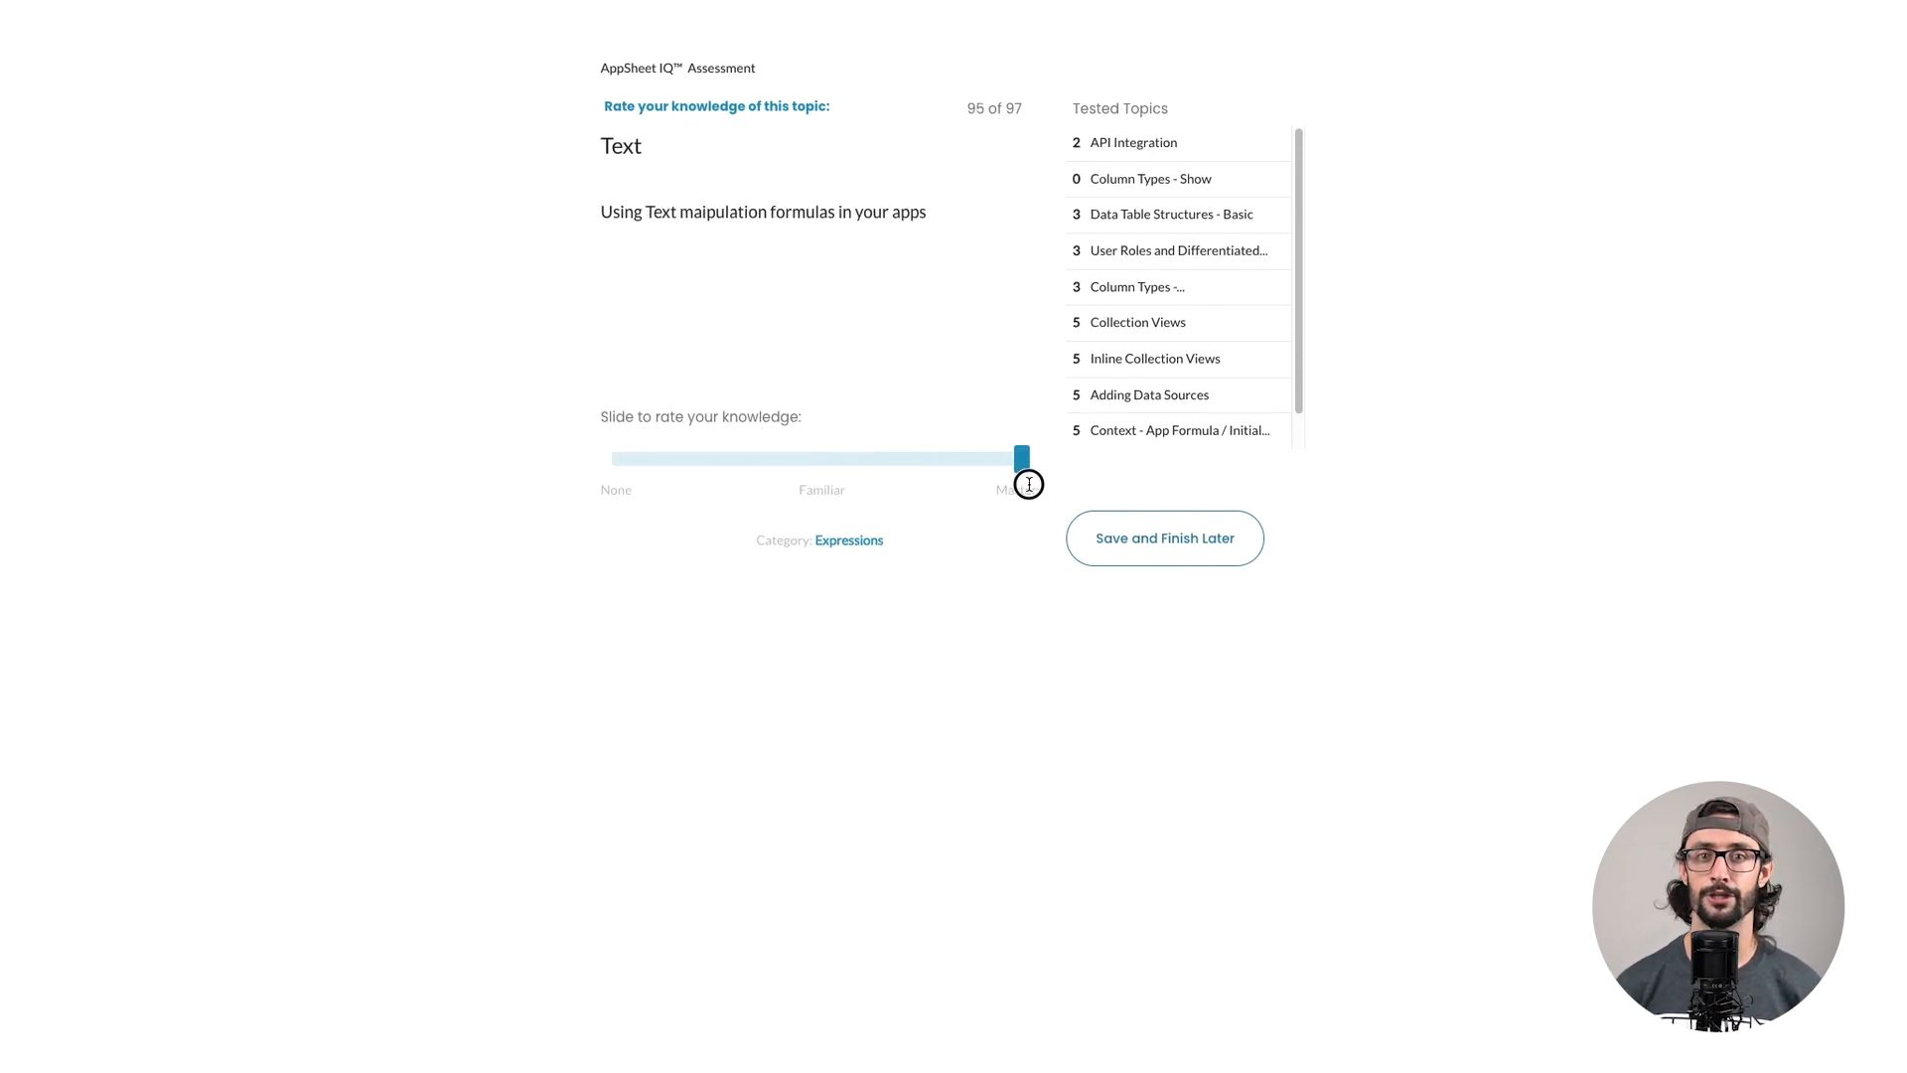
{"action": "left_click_drag", "start_coordinate": [1022, 459], "coordinate": [693, 459]}
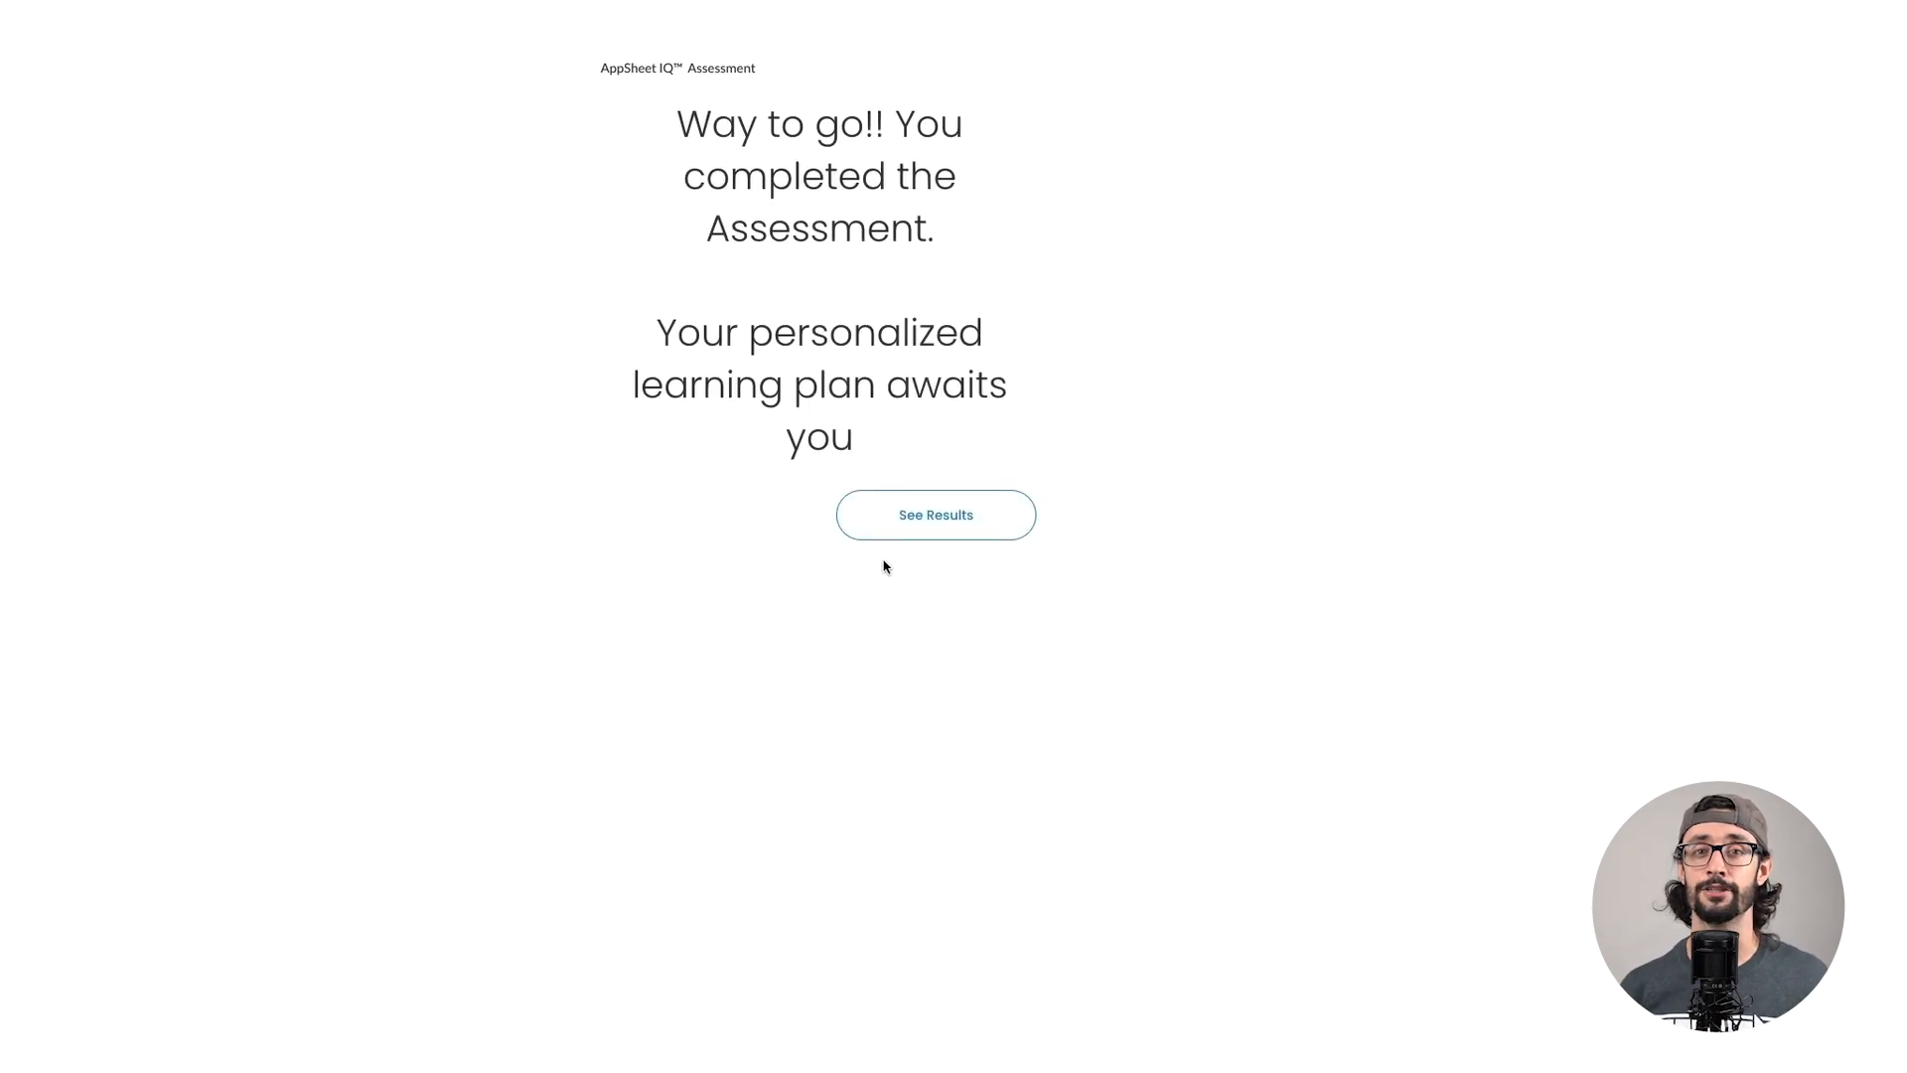
Step: Open the results dashboard (97 of 97 tested) and show Workflow SMS details
{"action": "left_click", "coordinate": [936, 515]}
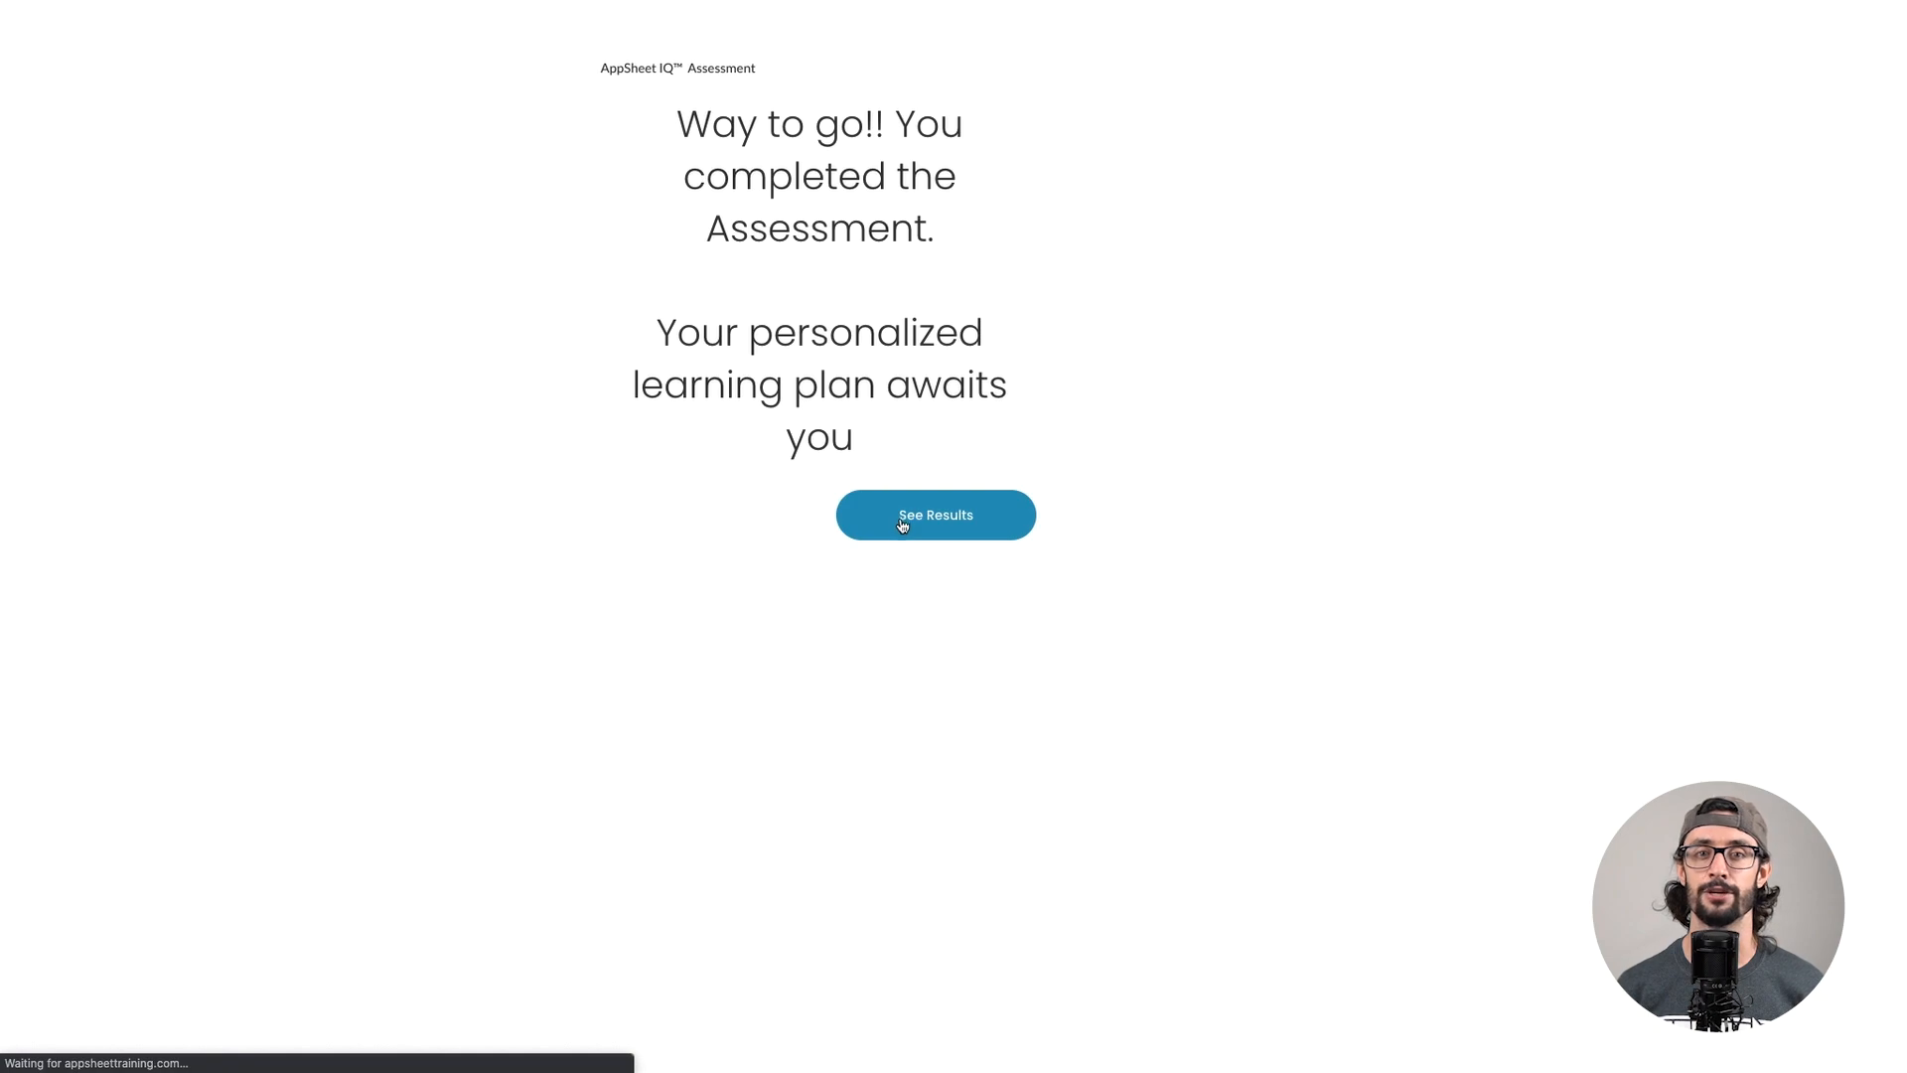
{"action": "left_click", "coordinate": [935, 515]}
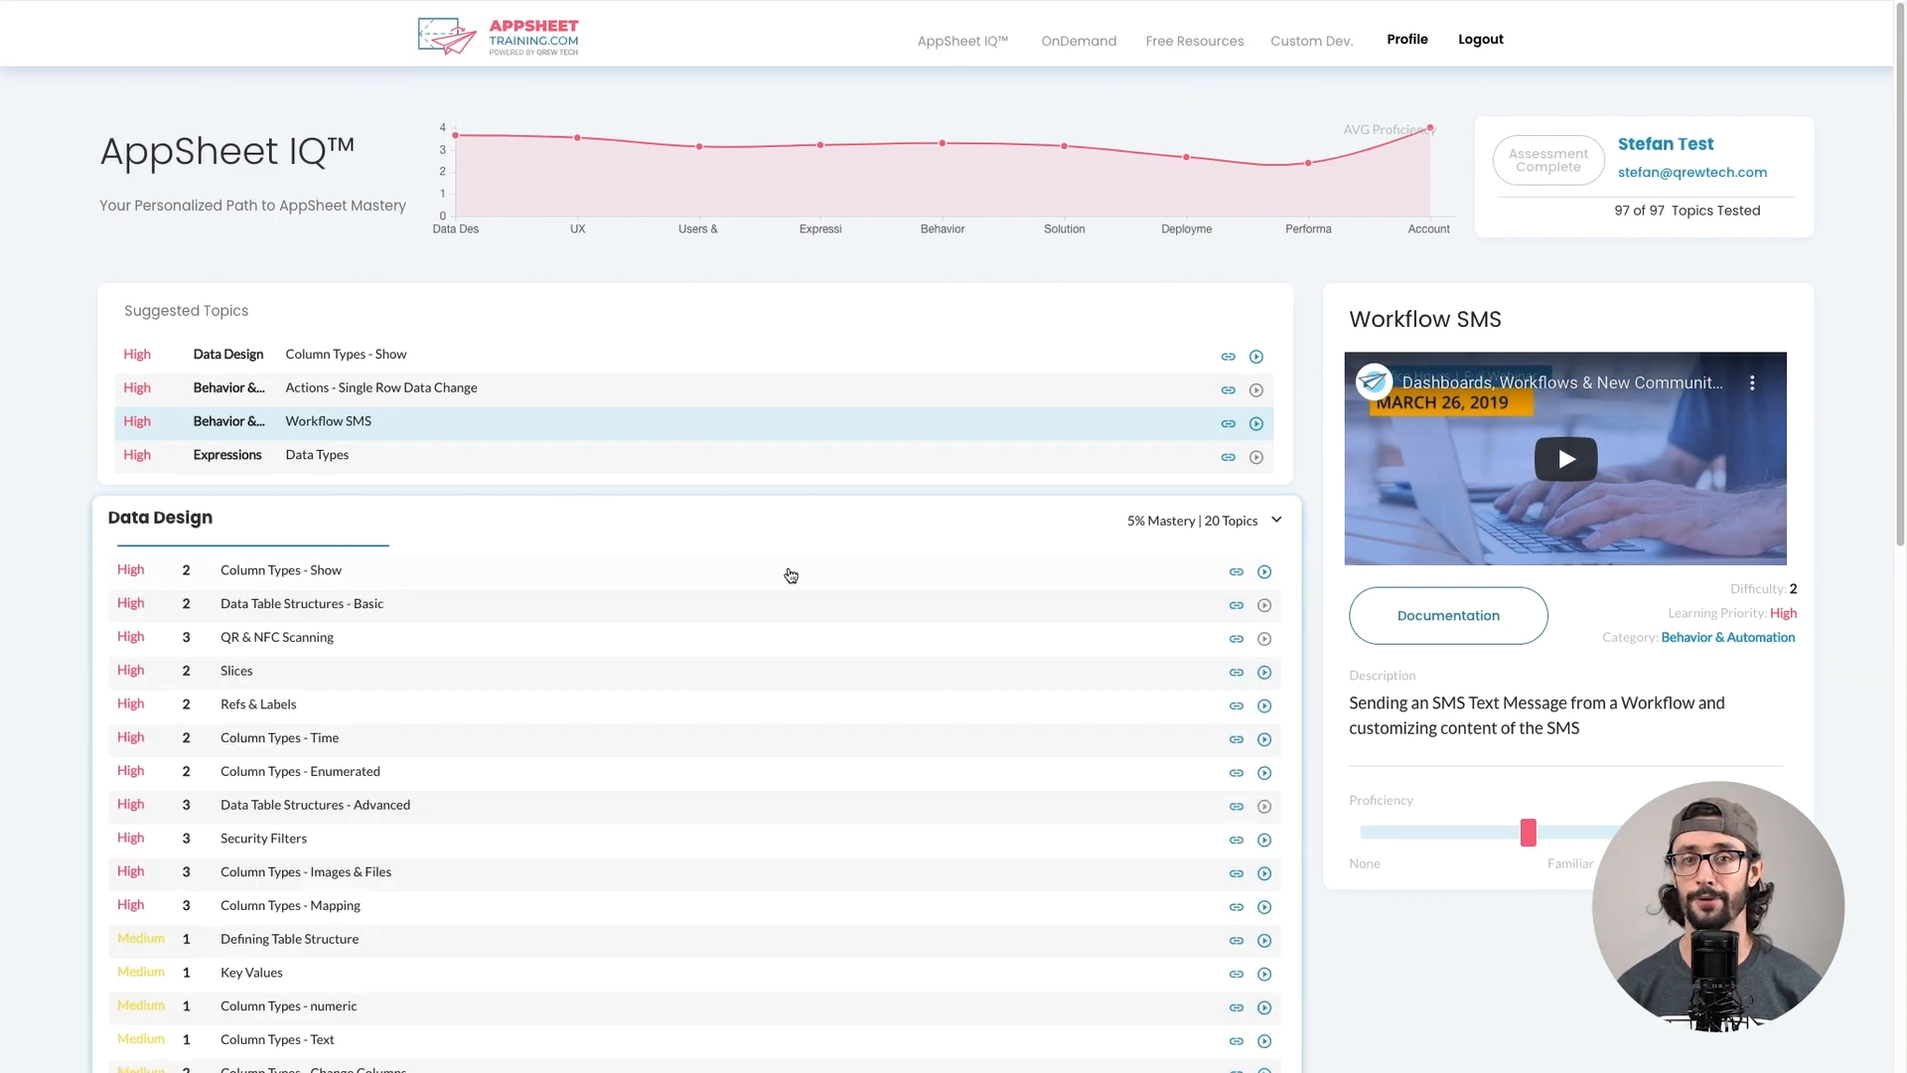
Step: Scroll through all 20 Data Design topics down to Adding Data Sources
{"action": "scroll", "scroll_direction": "down", "scroll_amount": 3}
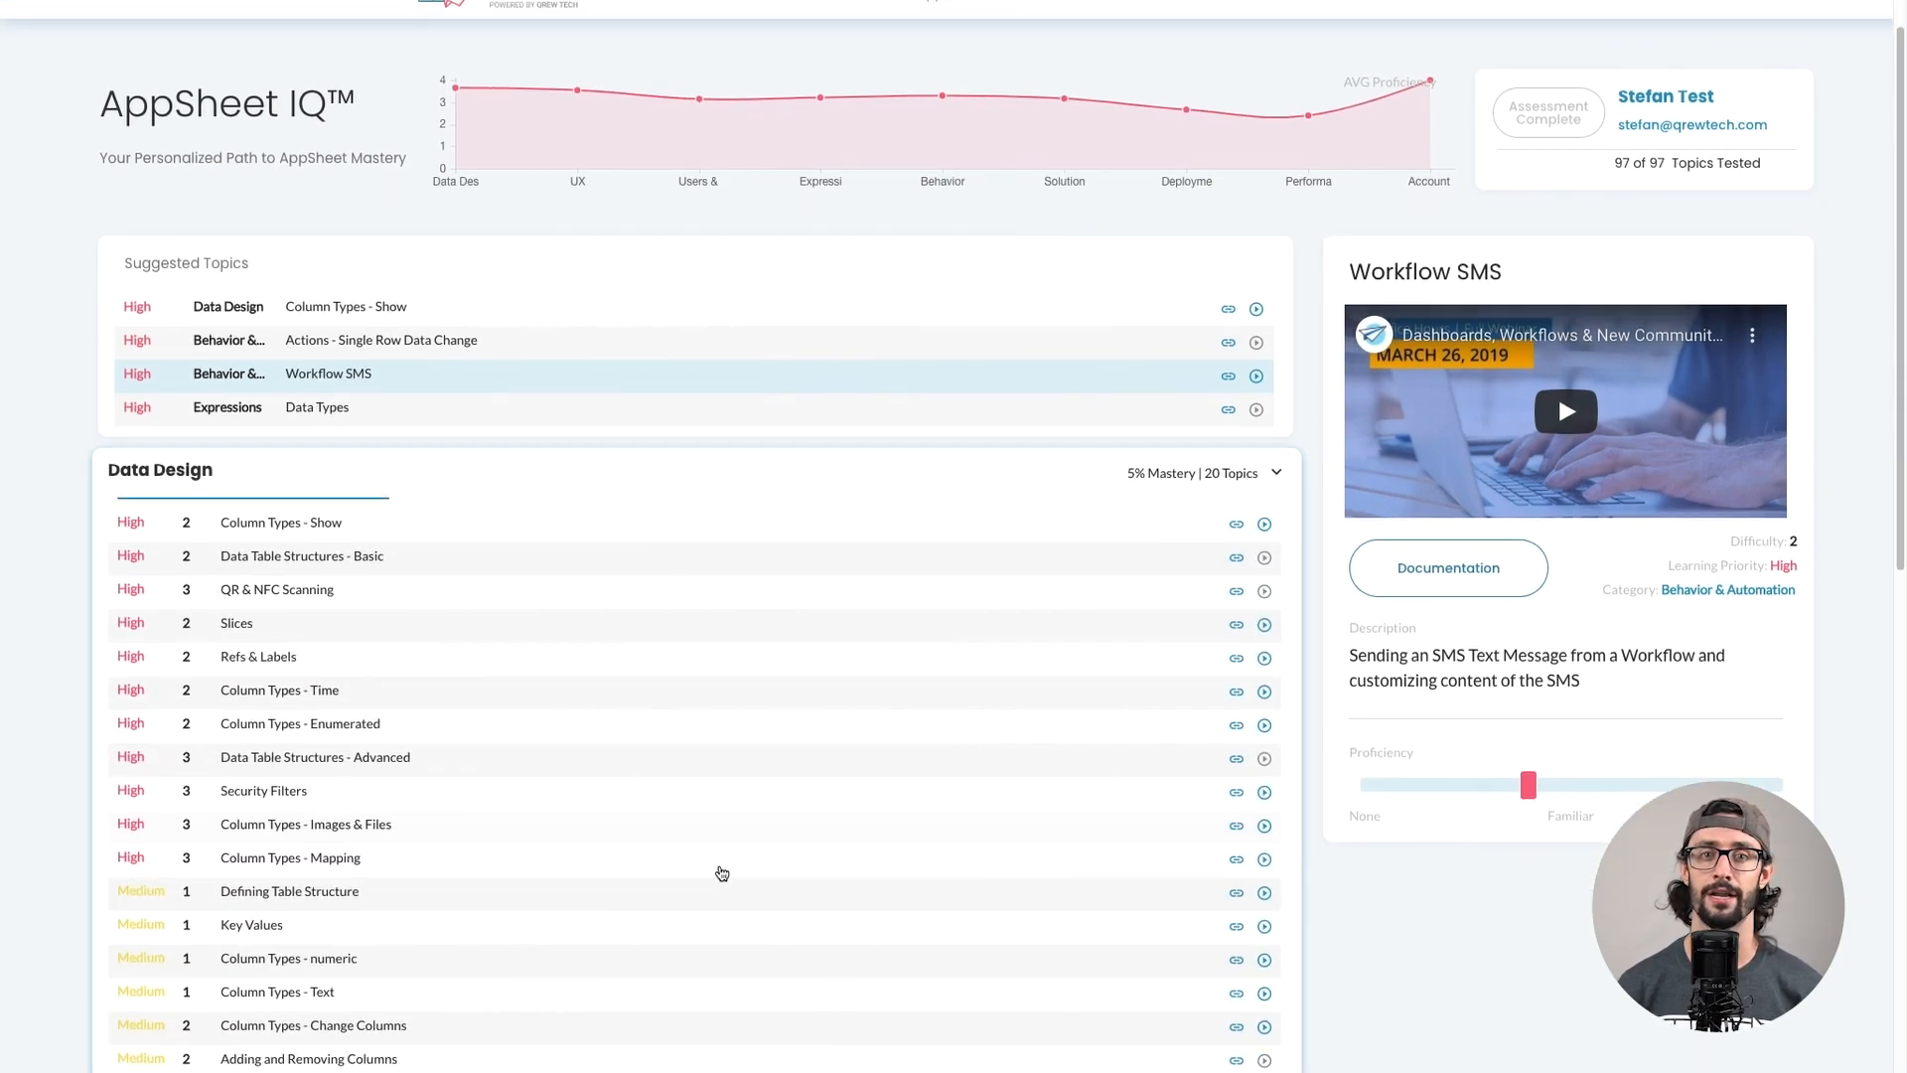
{"action": "scroll", "scroll_direction": "down", "scroll_amount": 3}
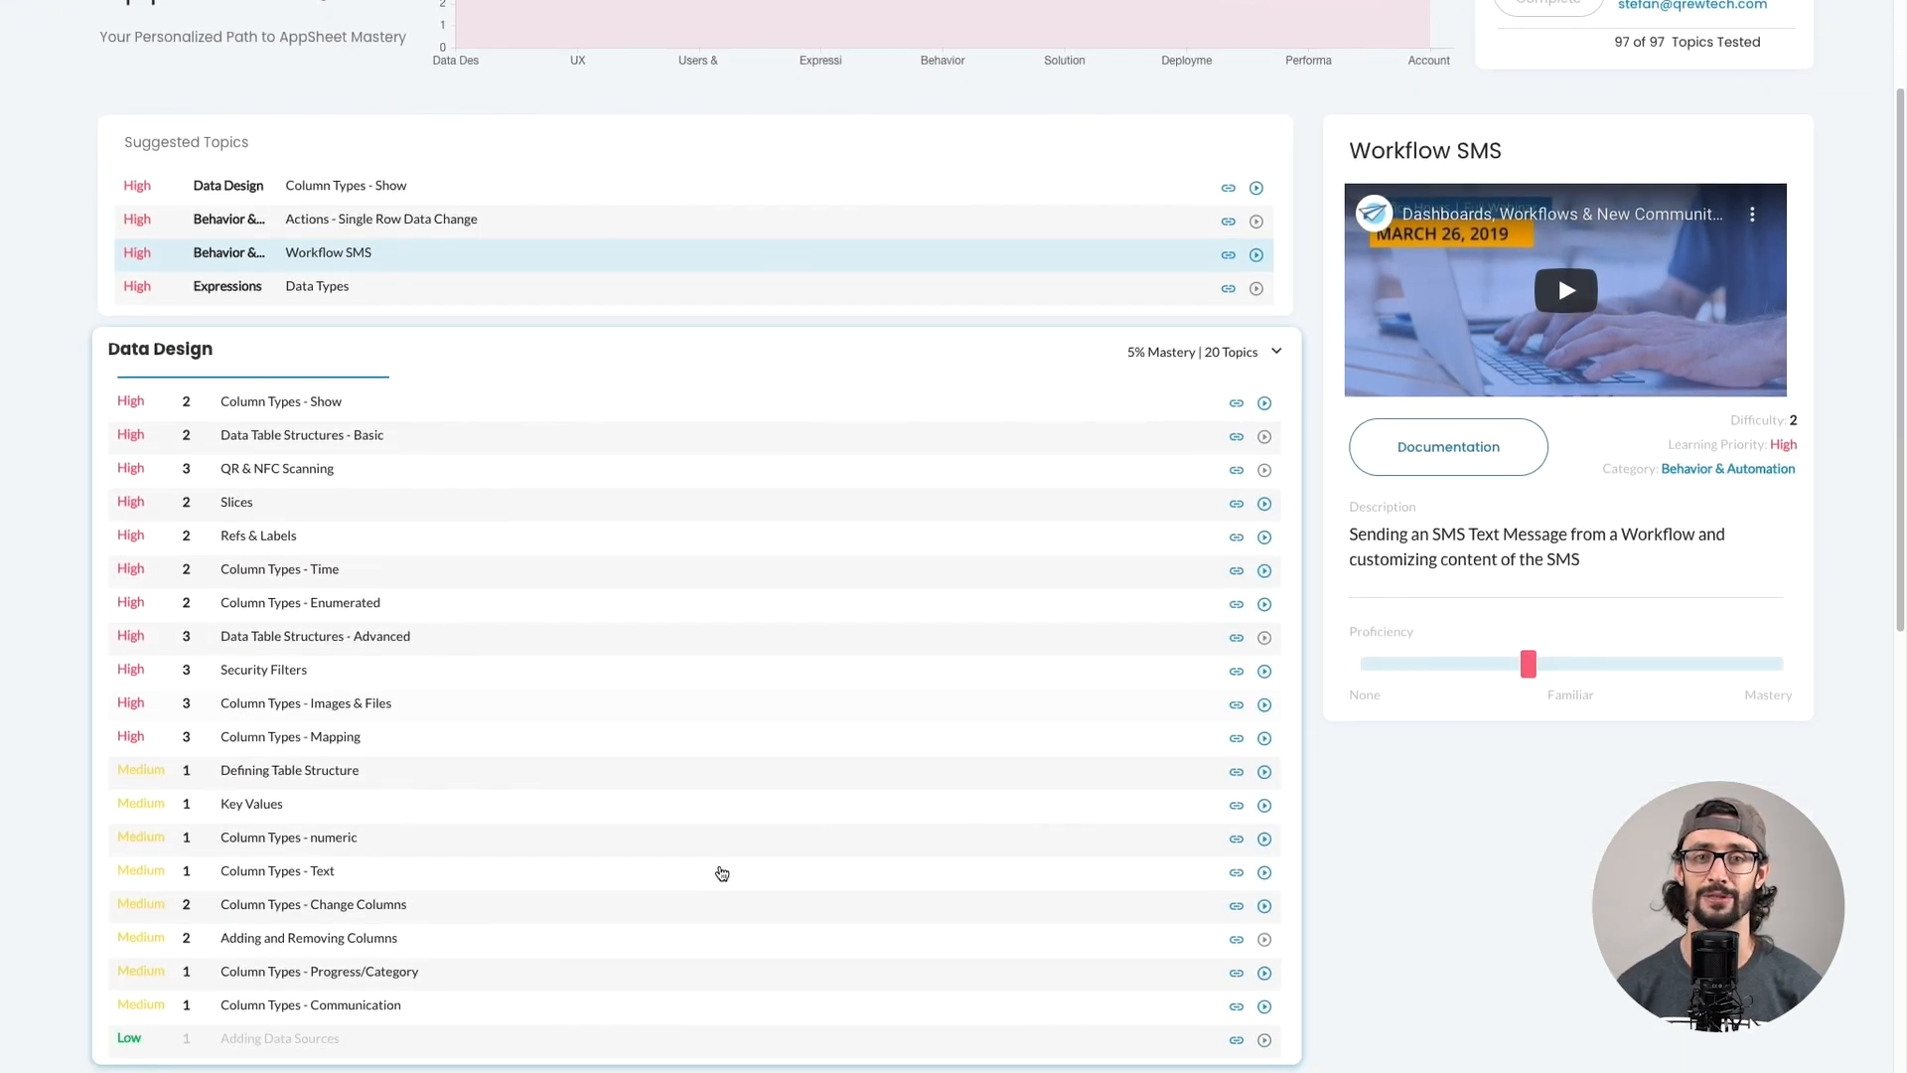
{"action": "mouse_move", "coordinate": [248, 1050]}
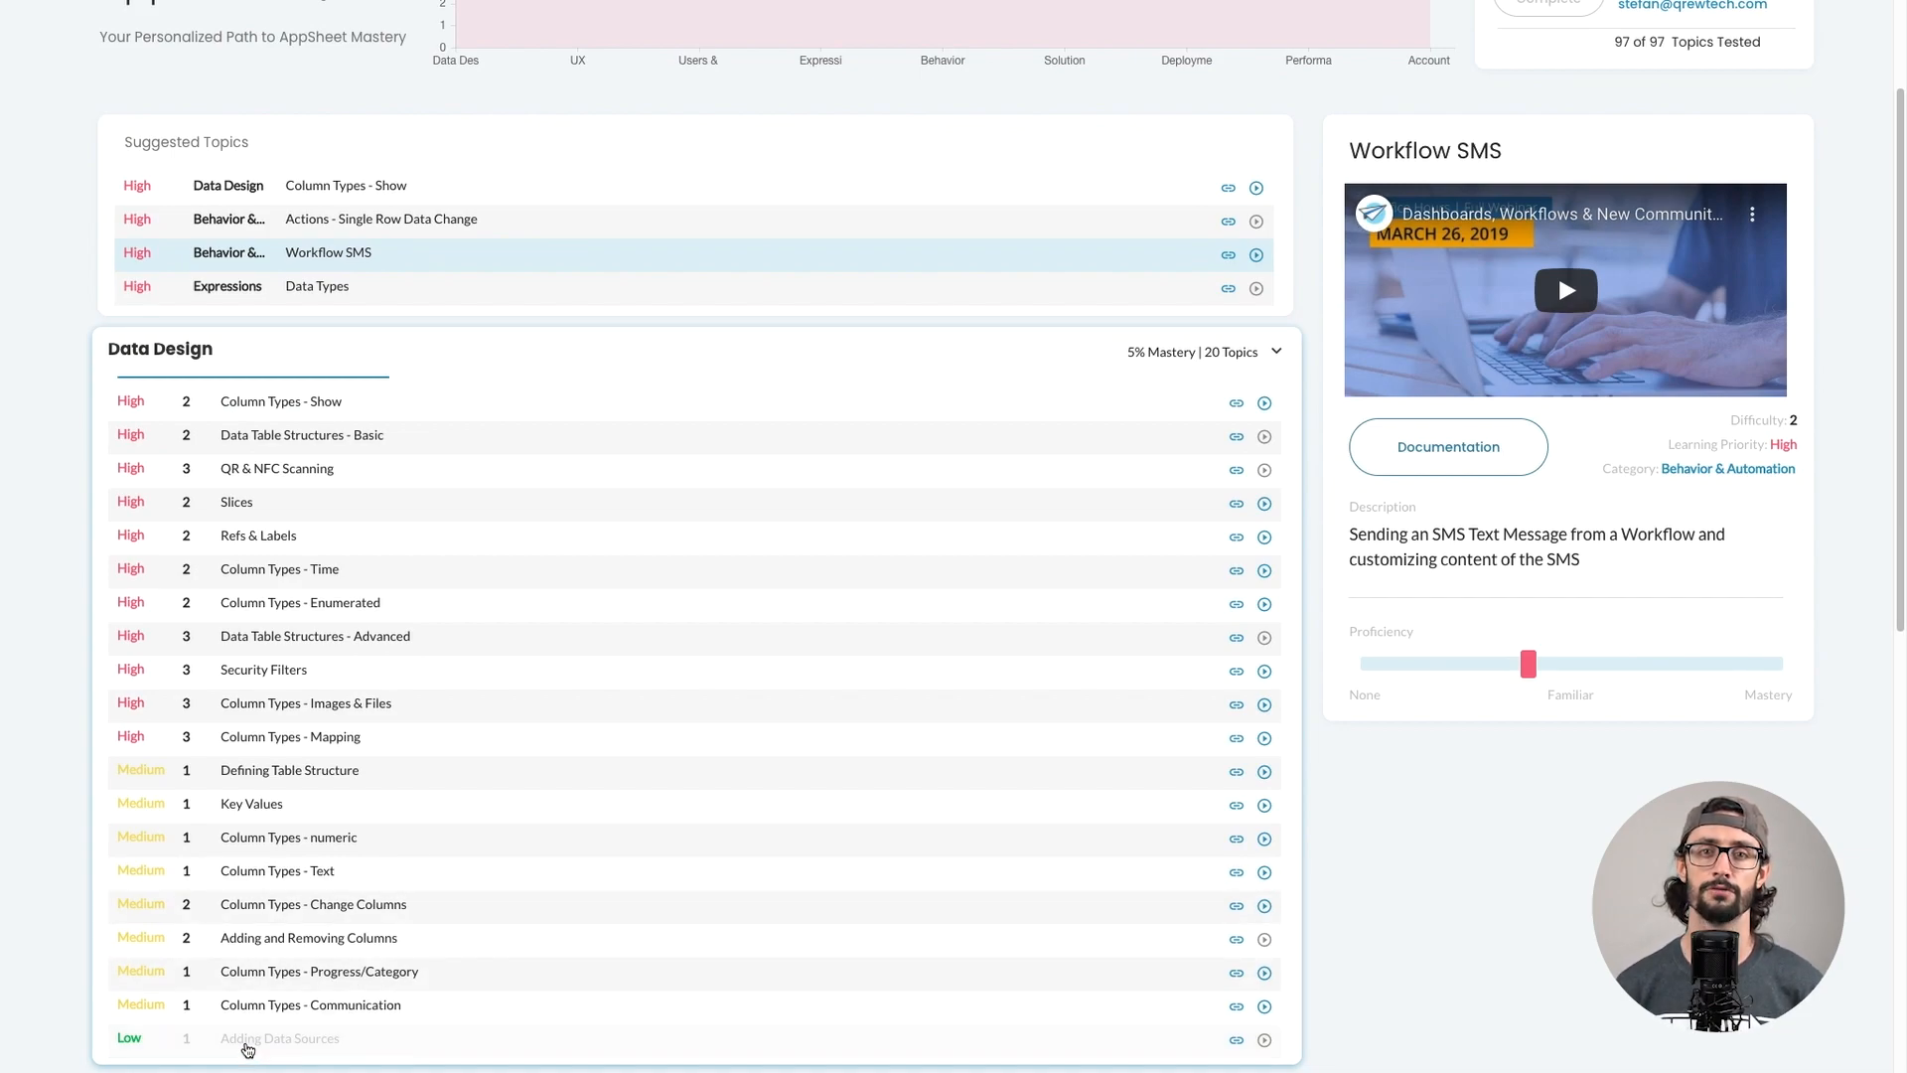
{"action": "scroll", "scroll_direction": "down", "scroll_amount": 3}
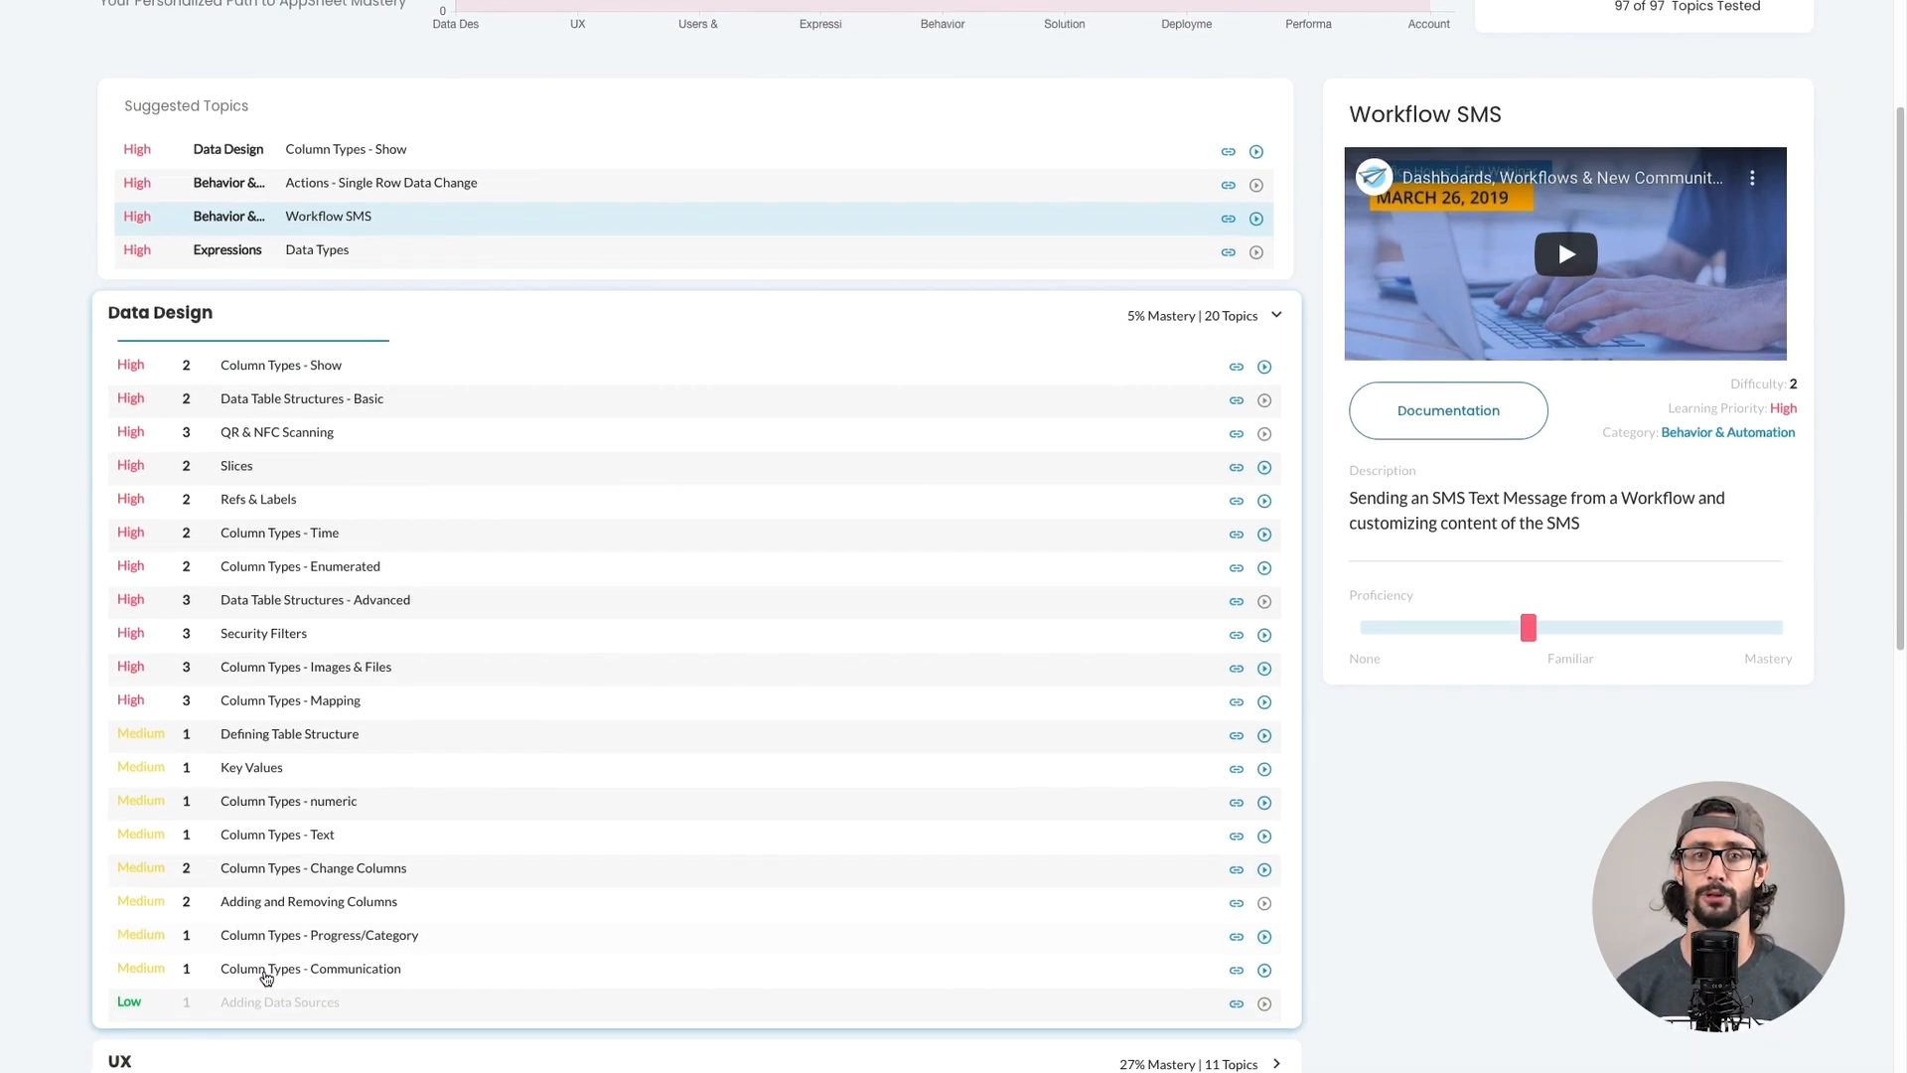
{"action": "scroll", "scroll_direction": "down", "scroll_amount": 3}
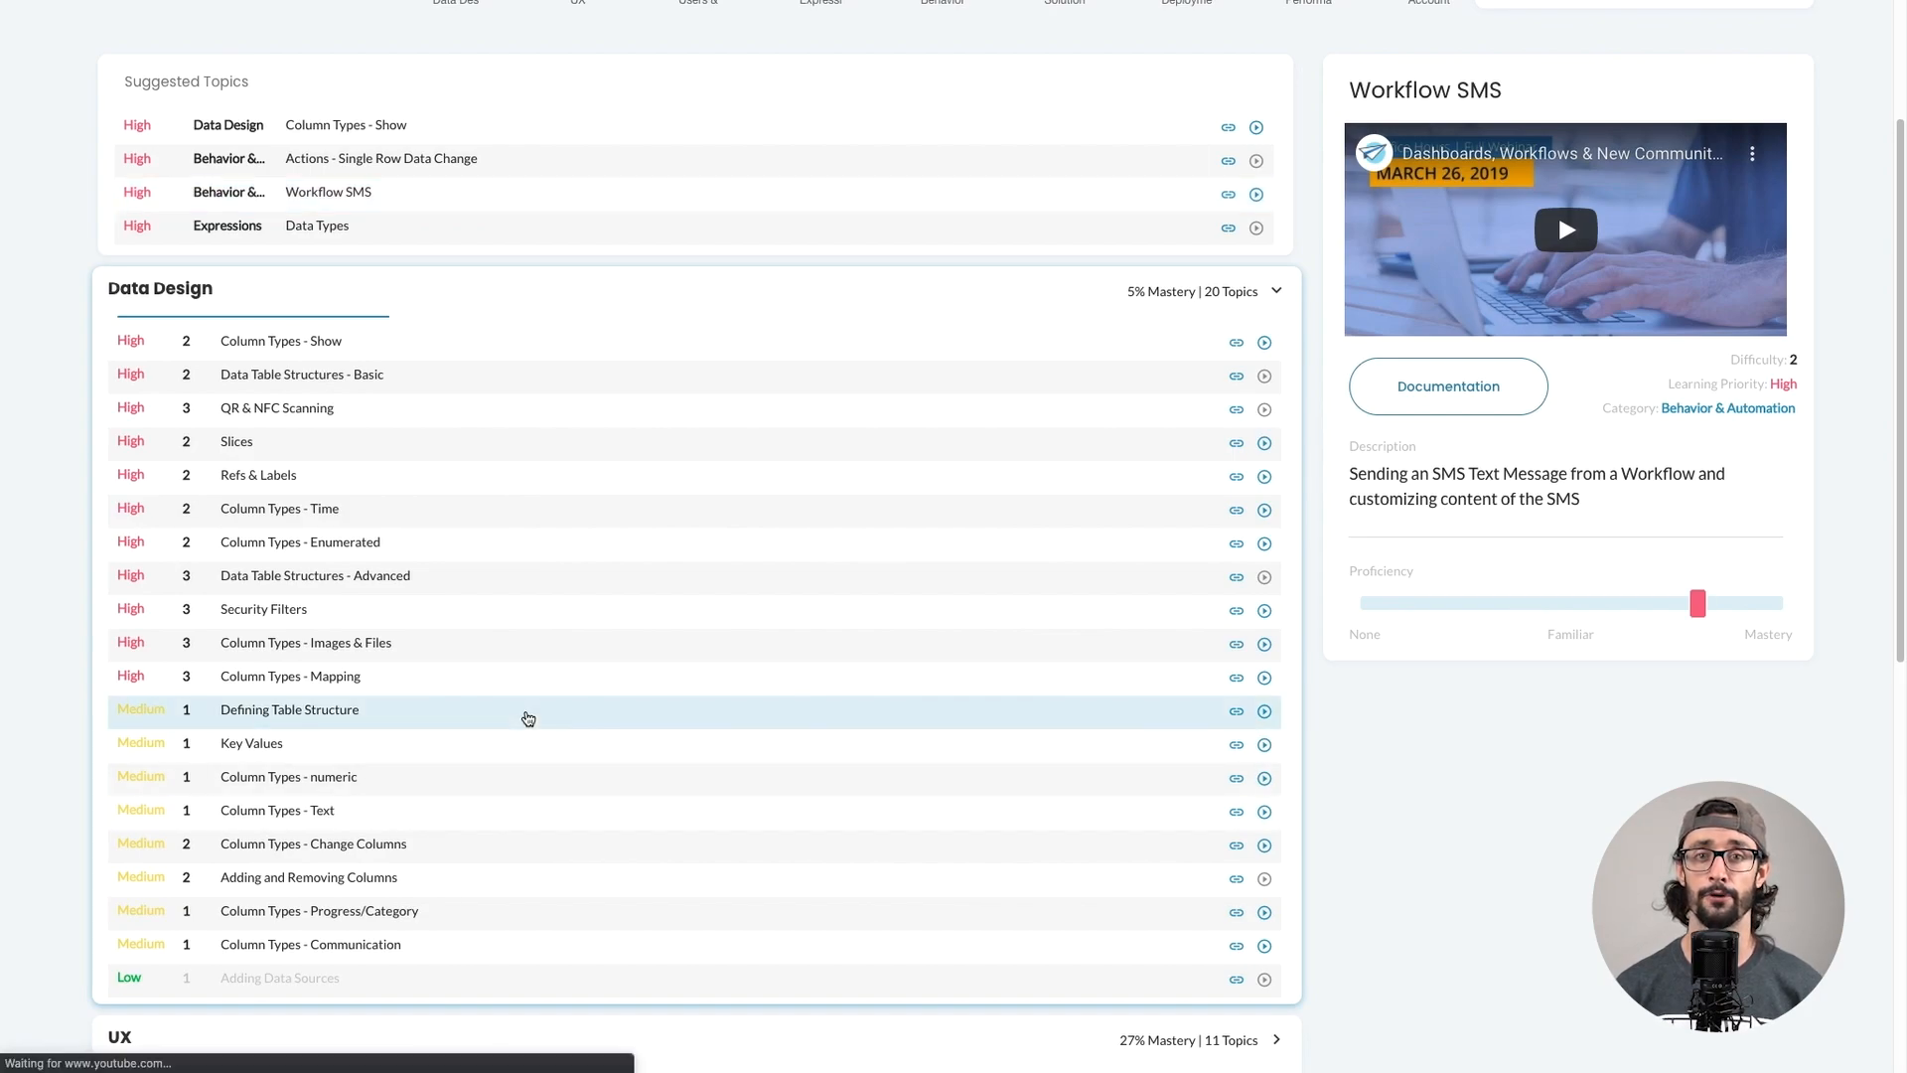
Step: Show Defining Table Structure details, then open the Column Types - Show topic
{"action": "left_click", "coordinate": [288, 709]}
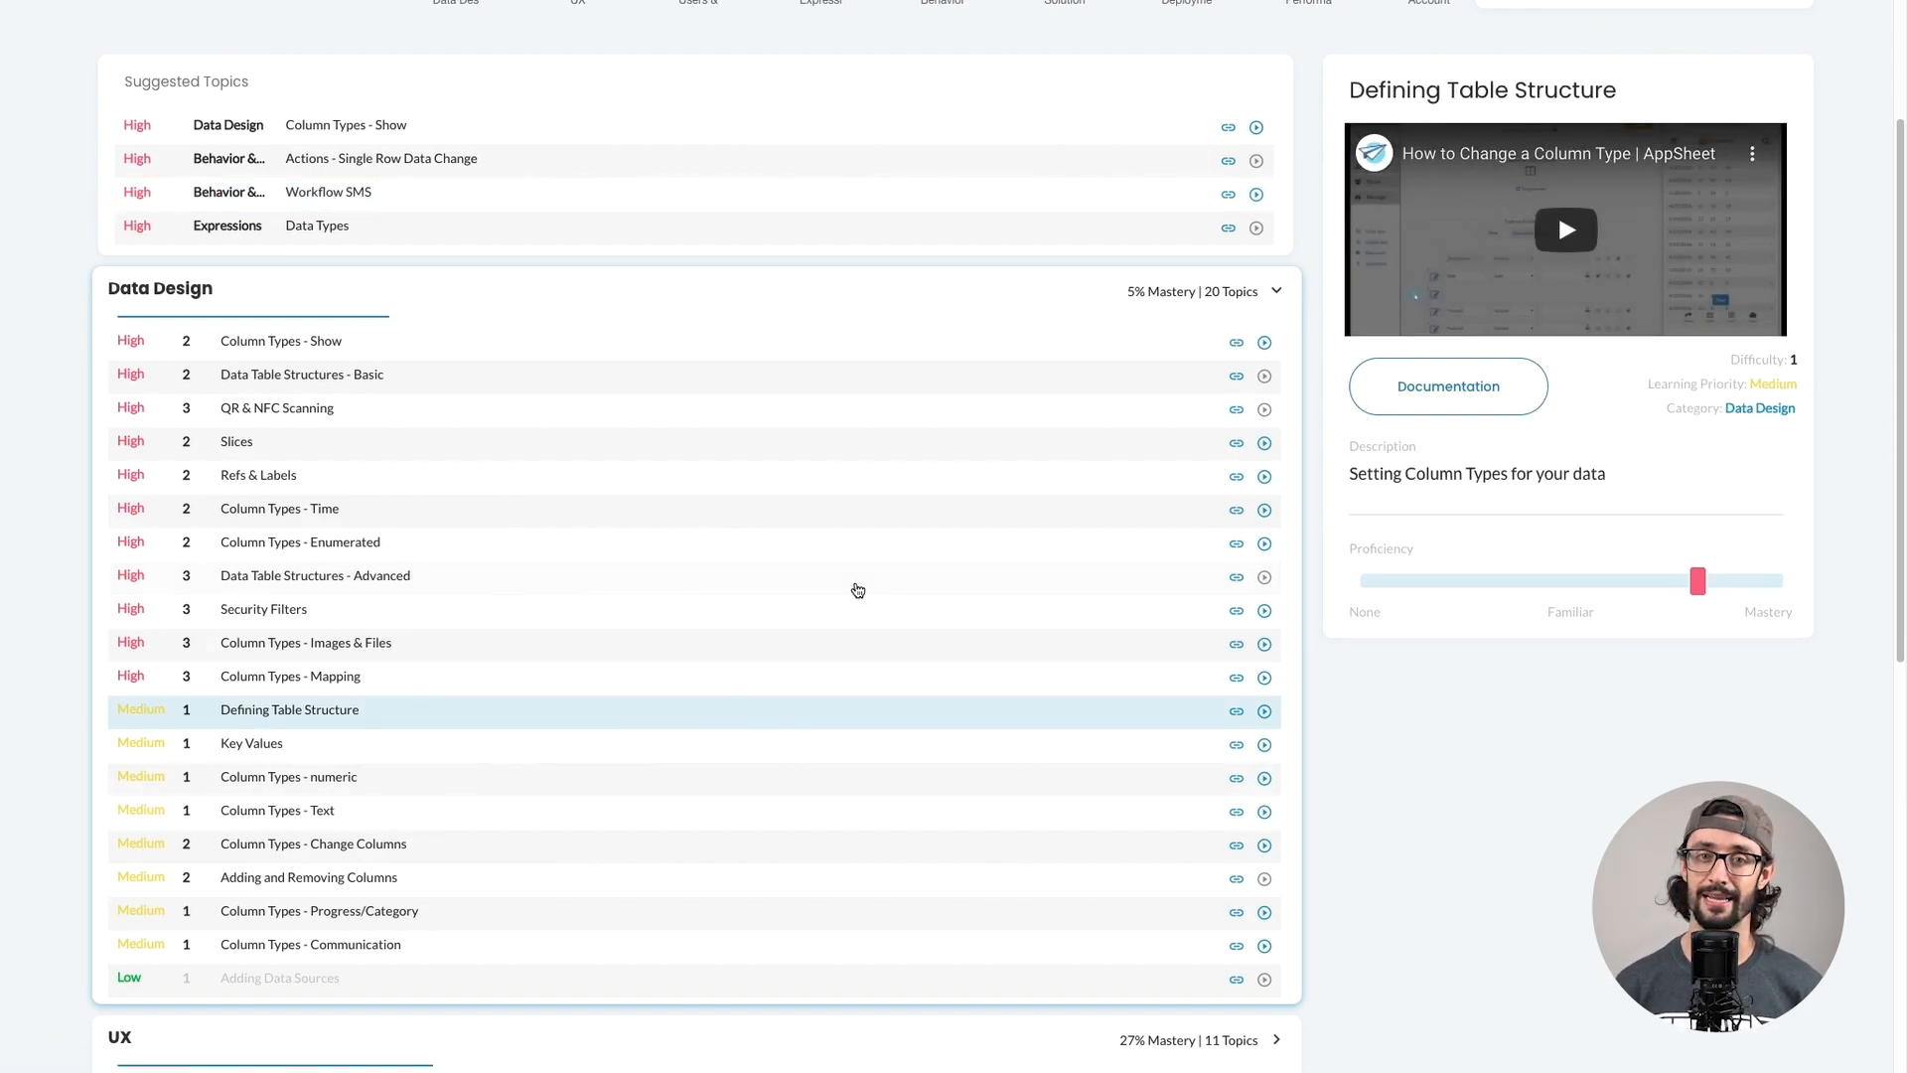
{"action": "left_click", "coordinate": [282, 341]}
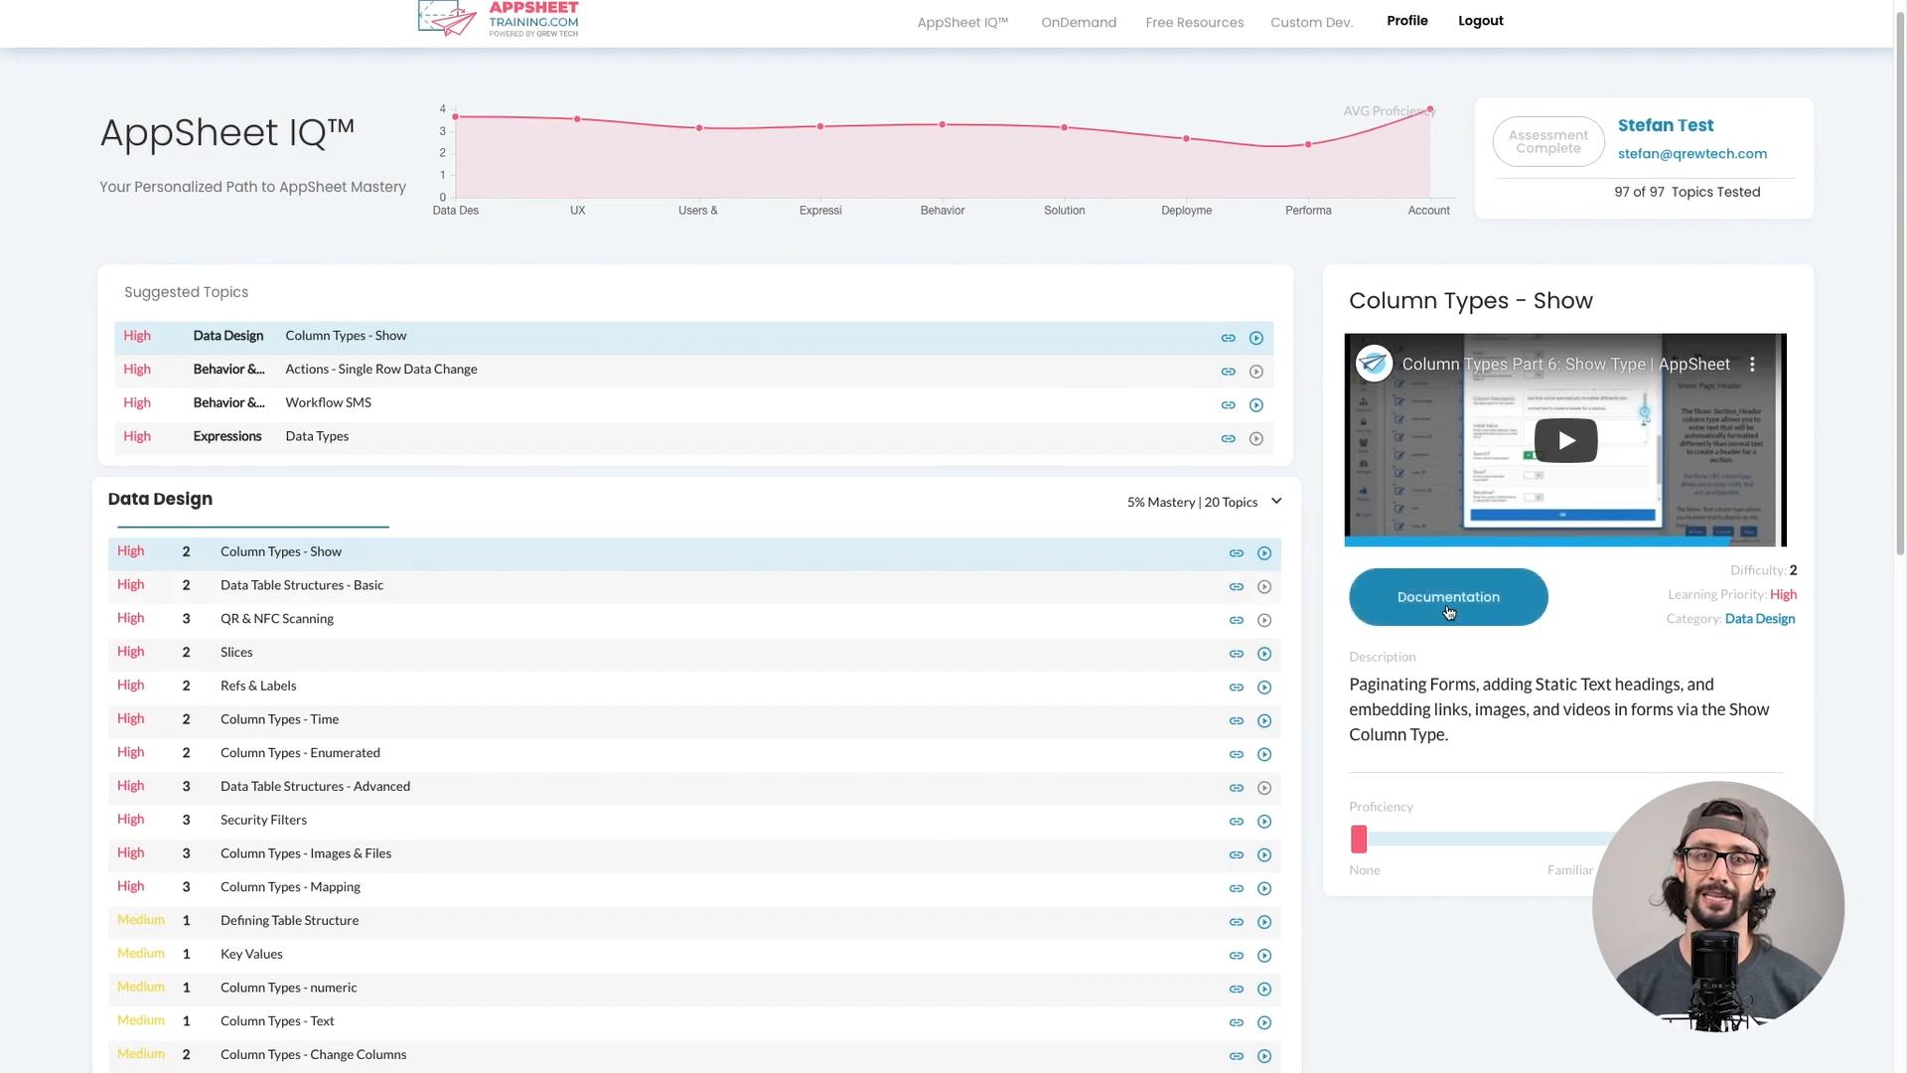
{"action": "mouse_move", "coordinate": [1577, 620]}
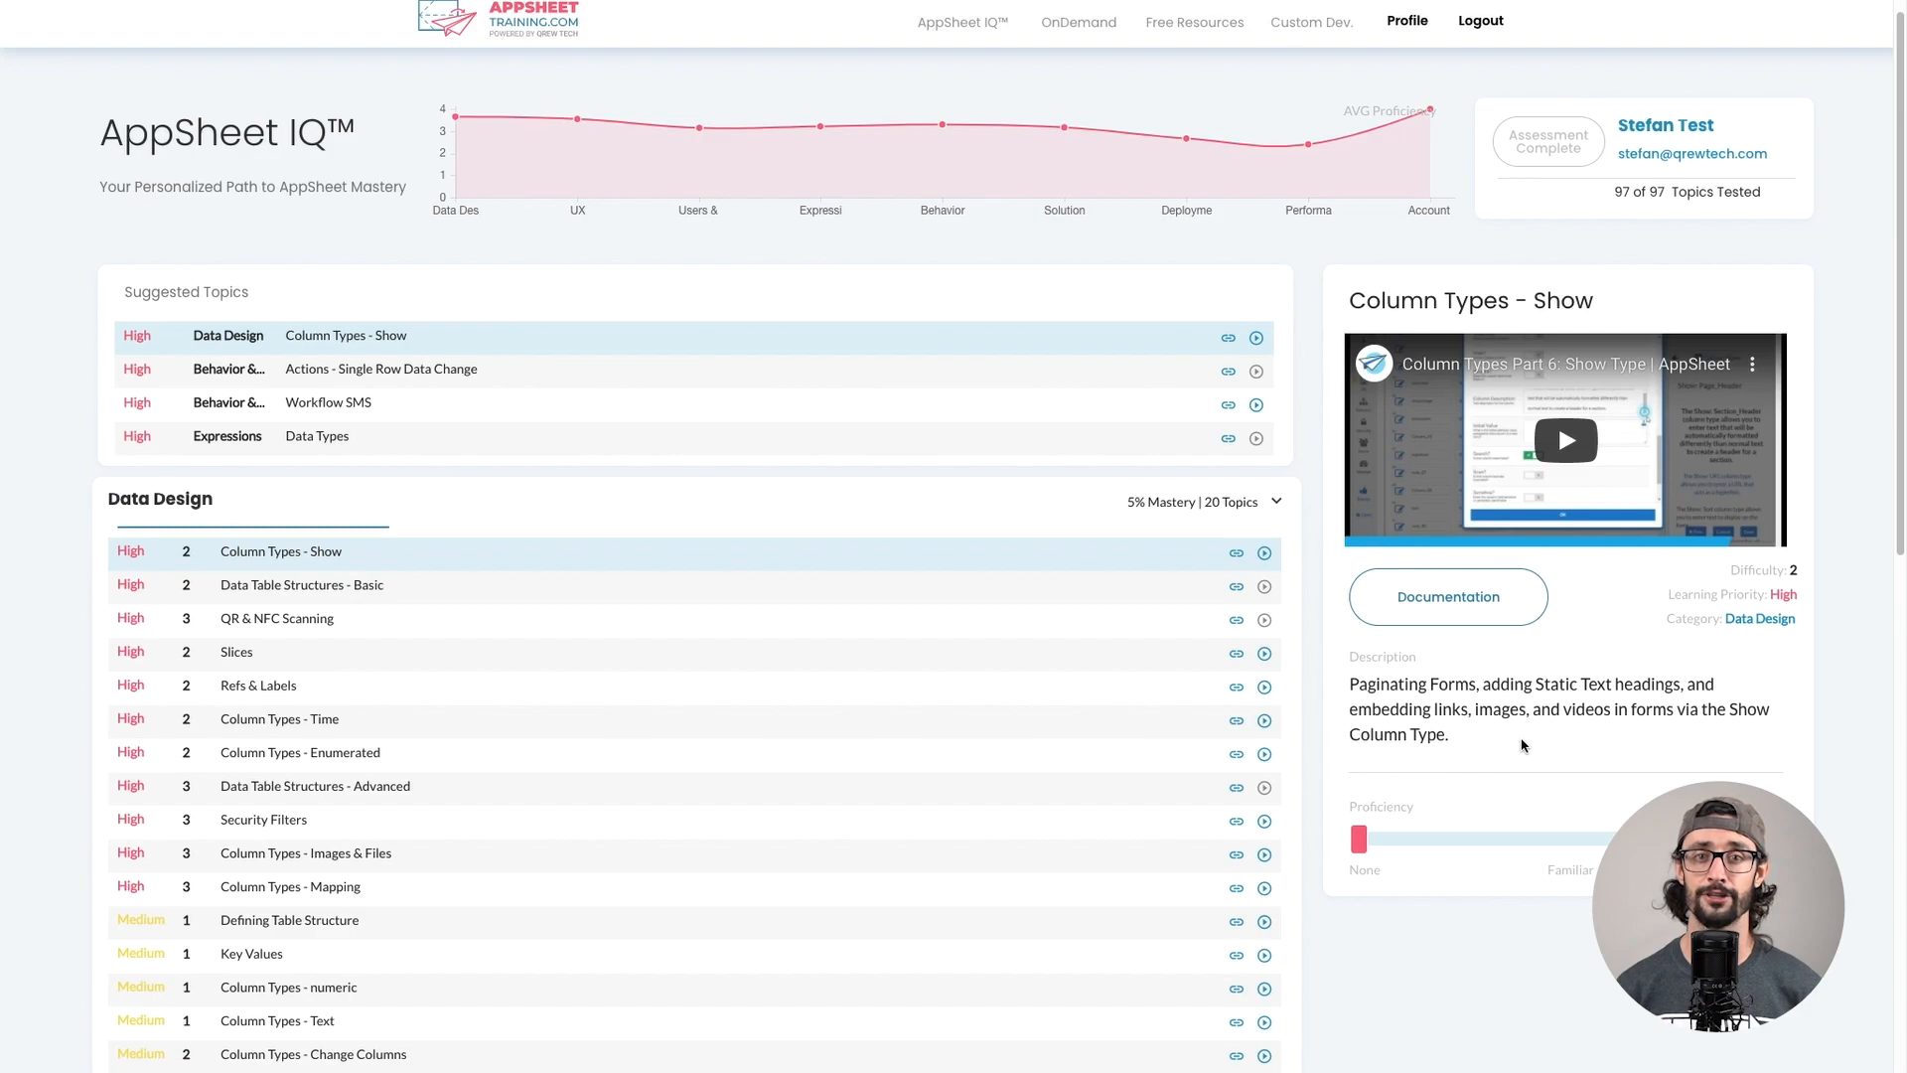
Step: Raise the proficiency ratings for Column Types - Show and Workflow SMS
{"action": "left_click_drag", "start_coordinate": [1359, 839], "coordinate": [1435, 839]}
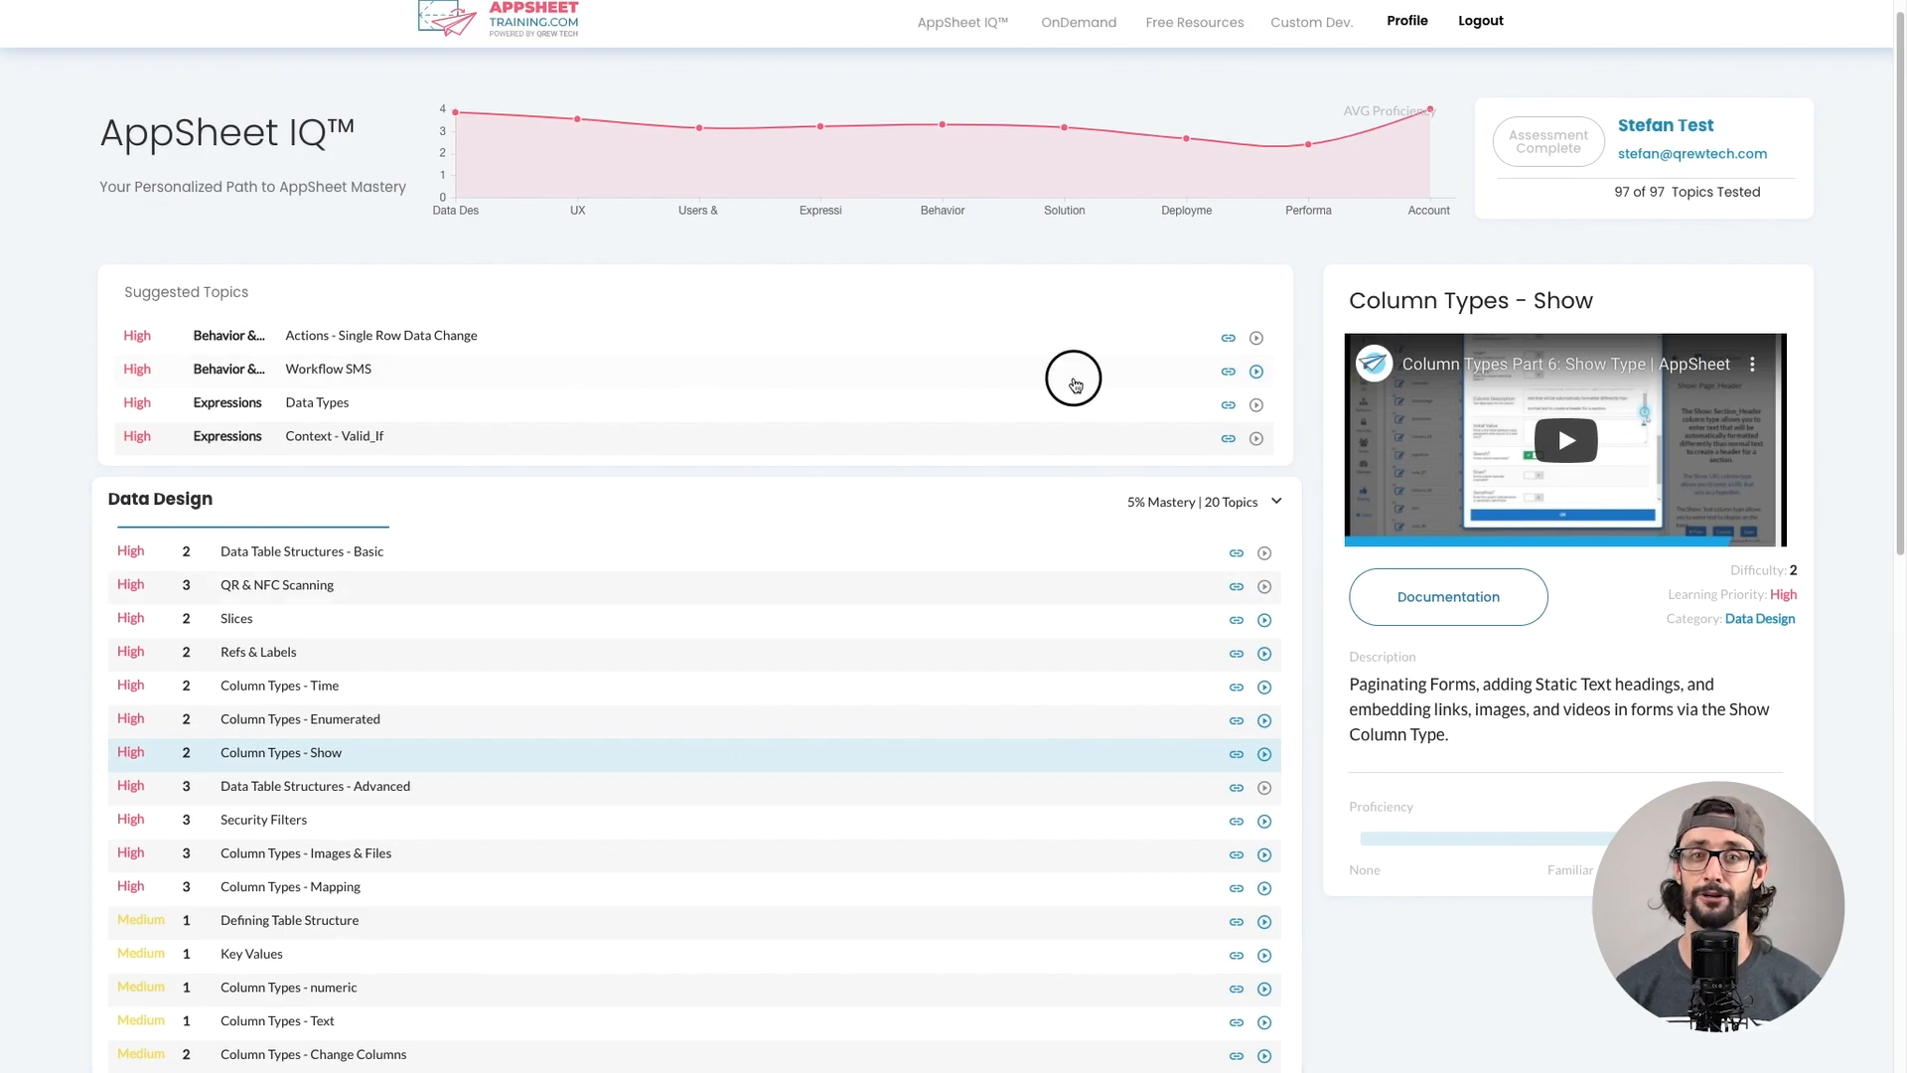
{"action": "left_click", "coordinate": [327, 368]}
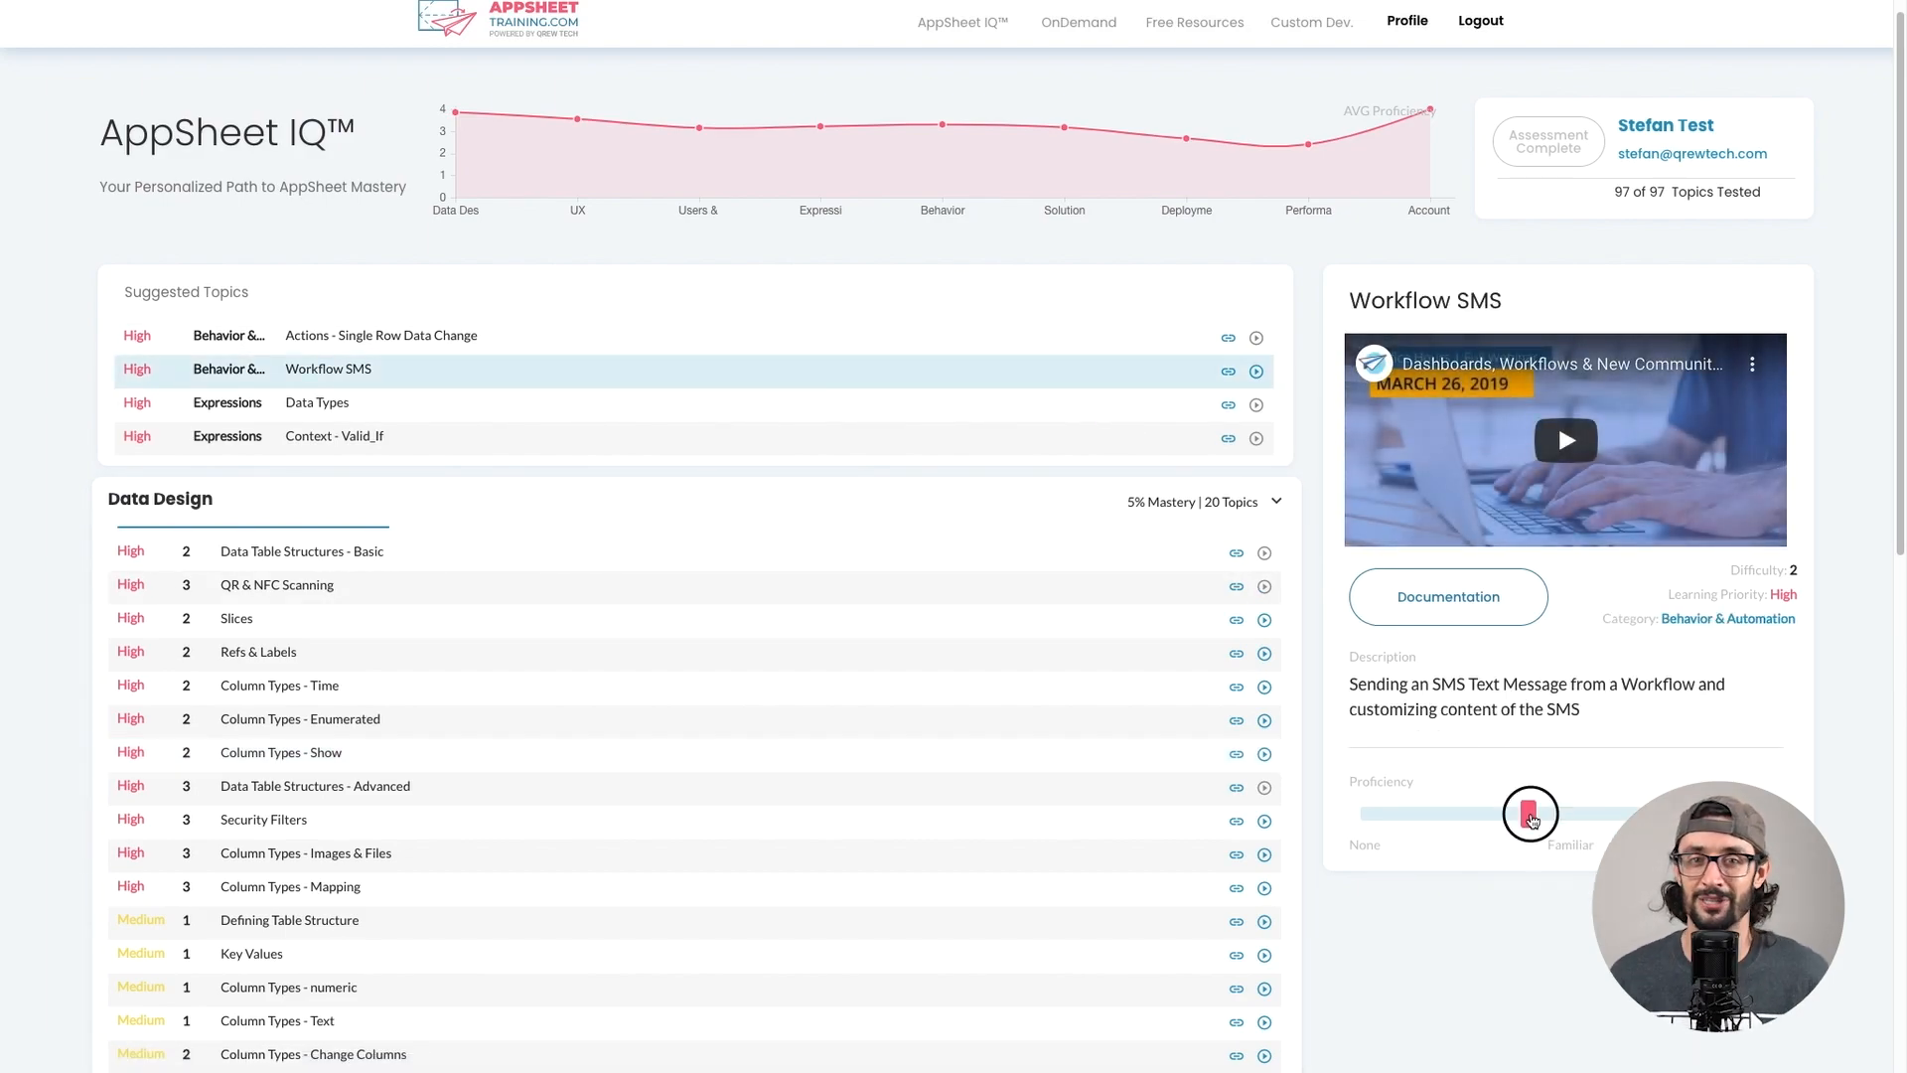
{"action": "left_click_drag", "start_coordinate": [1530, 813], "coordinate": [1613, 814]}
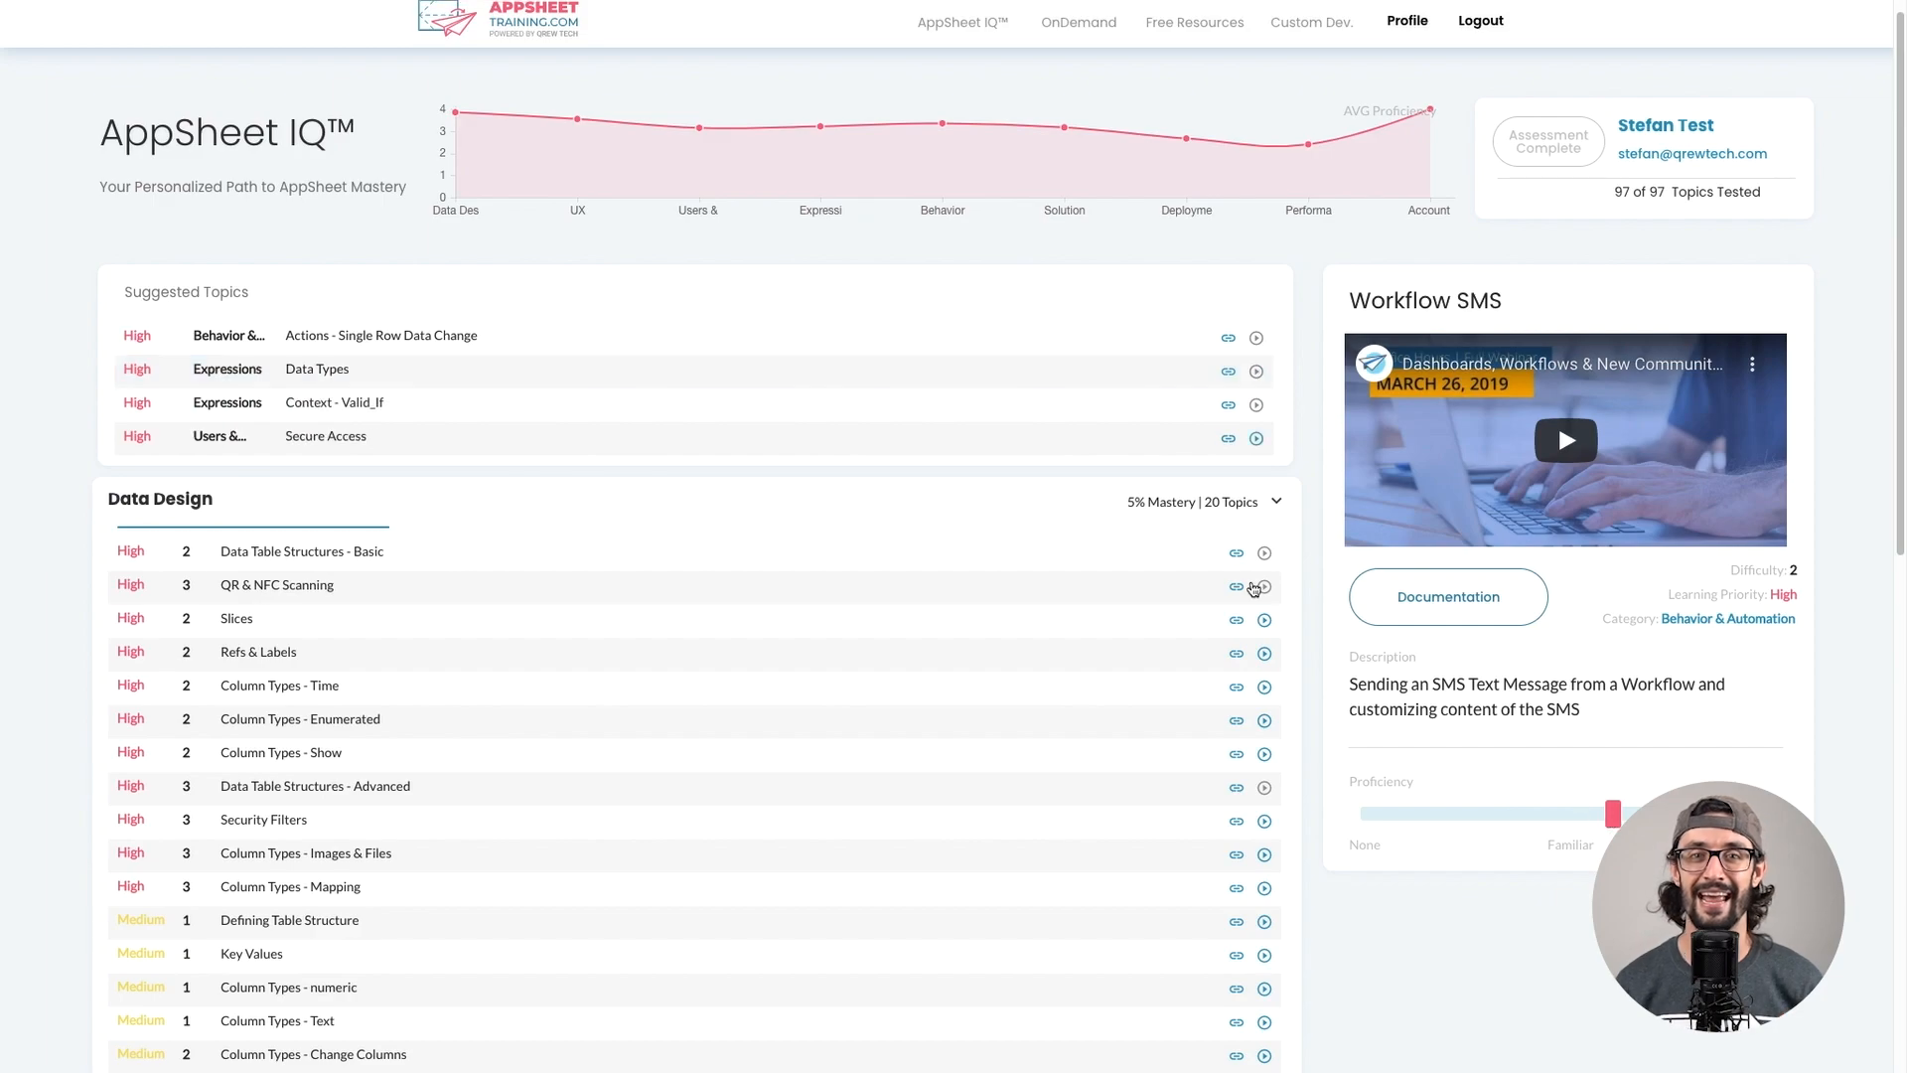